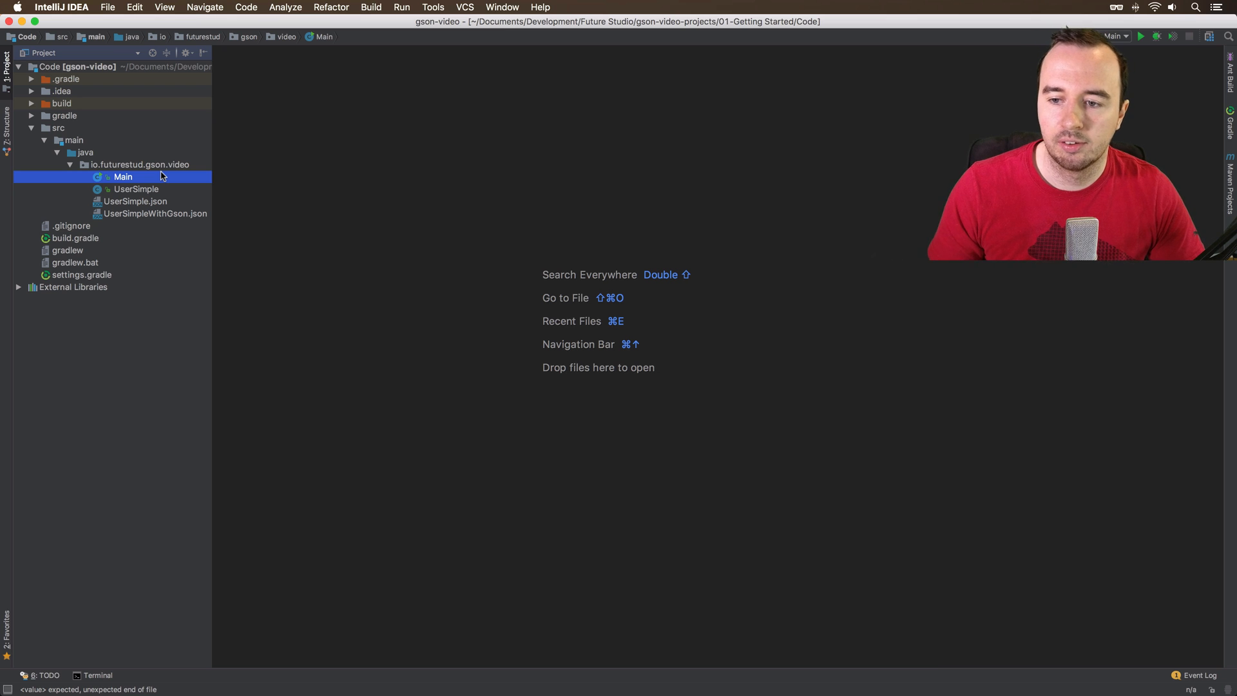
- Open Main.java and close the build.gradle tab after checking its Gson 2.8.0 dependency
double_click(123, 177)
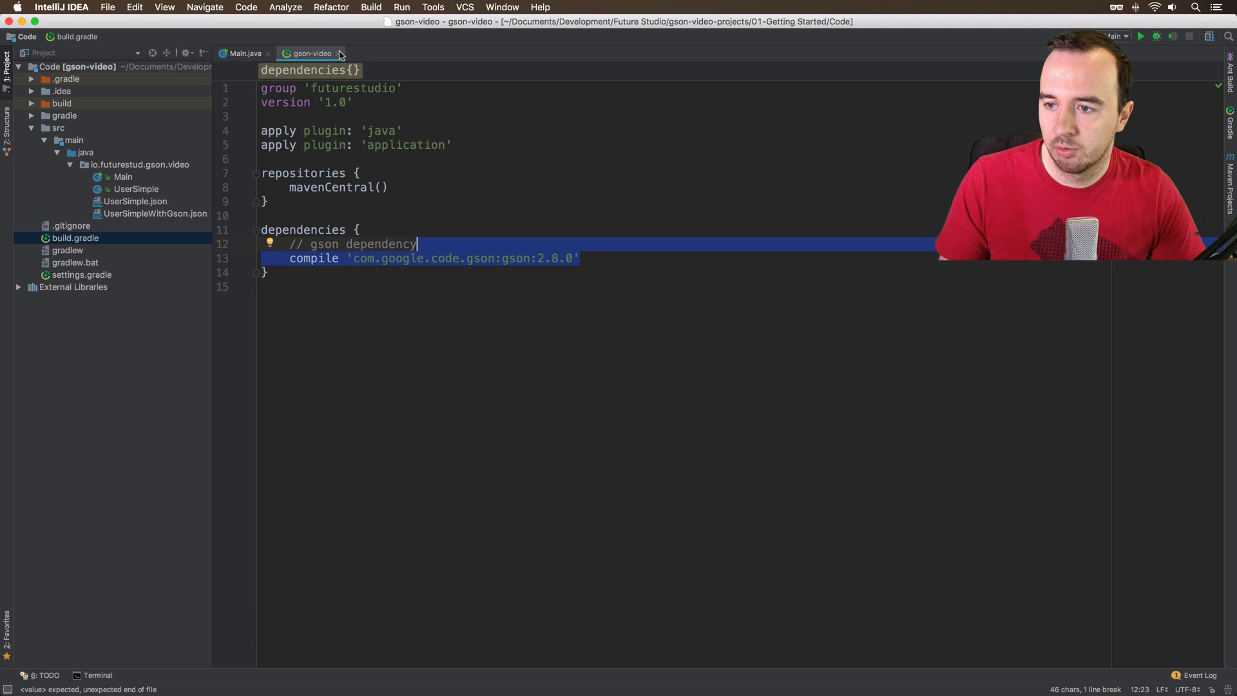
left_click(246, 52)
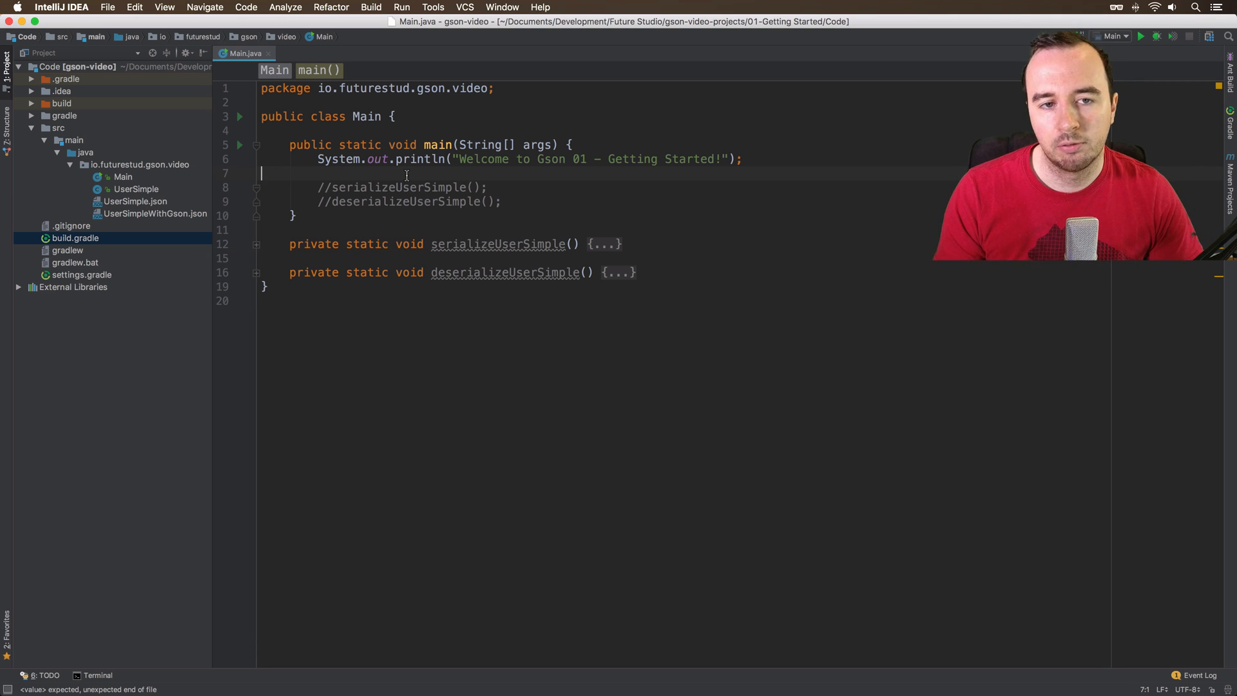
- Open the UserSimple class and inspect its field names
left_click(134, 189)
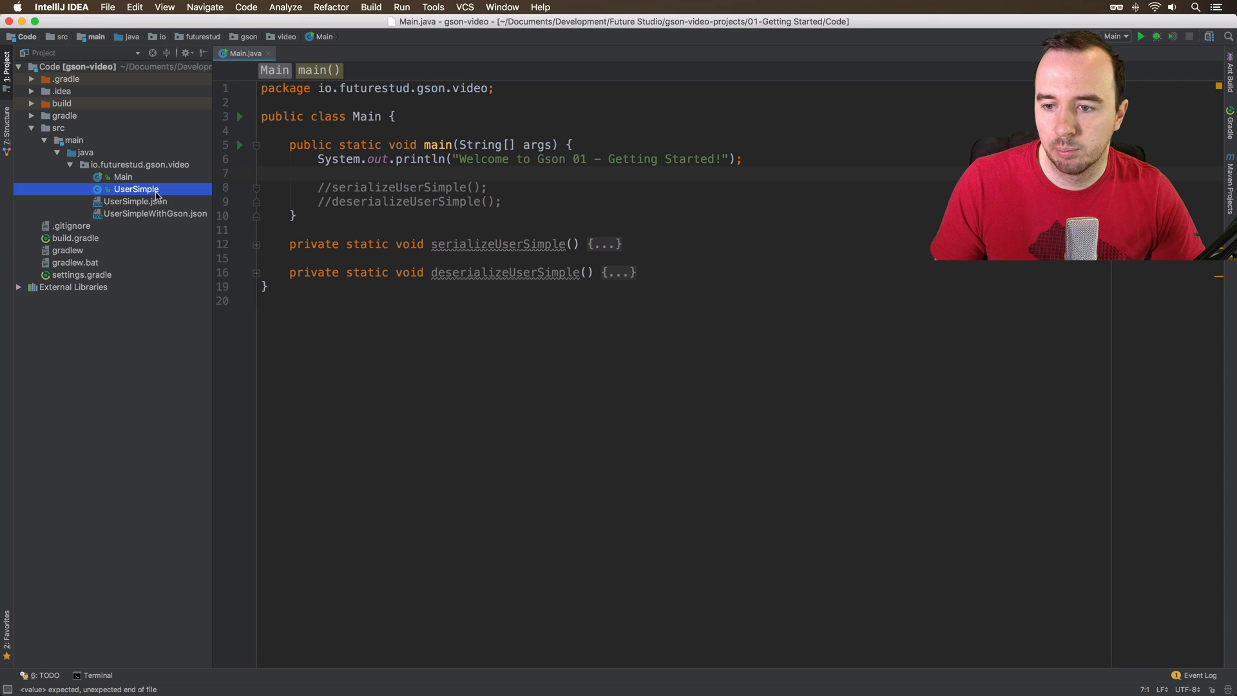
double_click(135, 189)
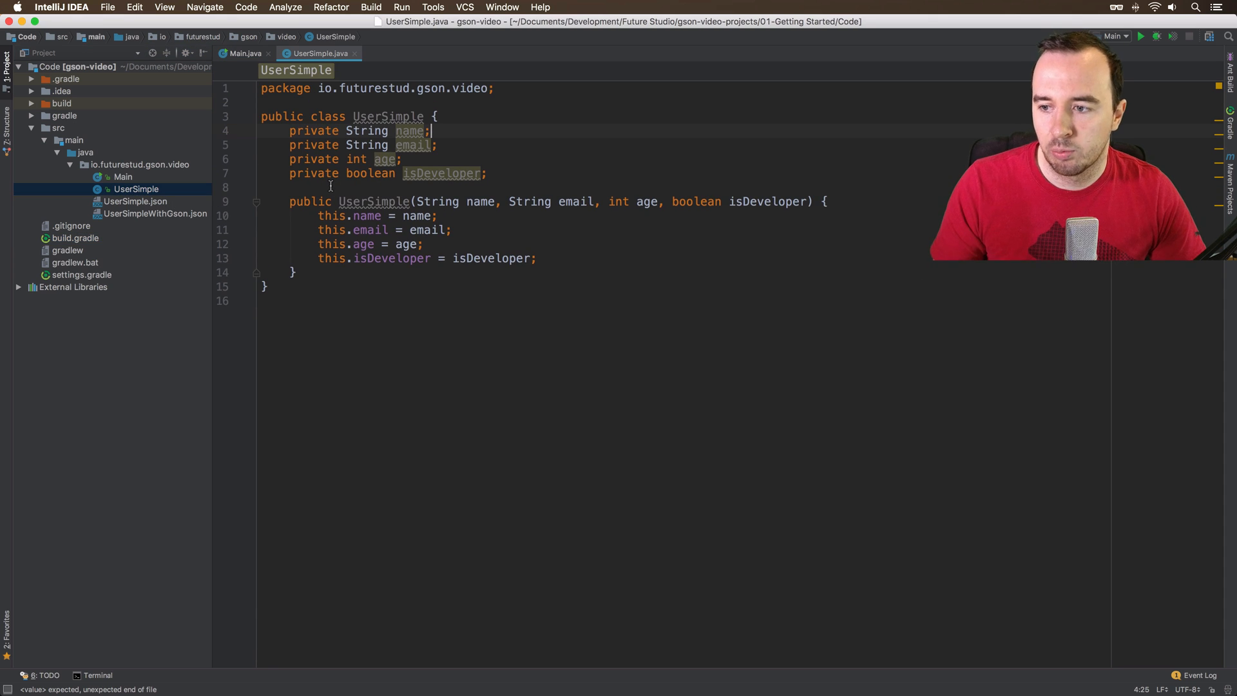
double_click(409, 131)
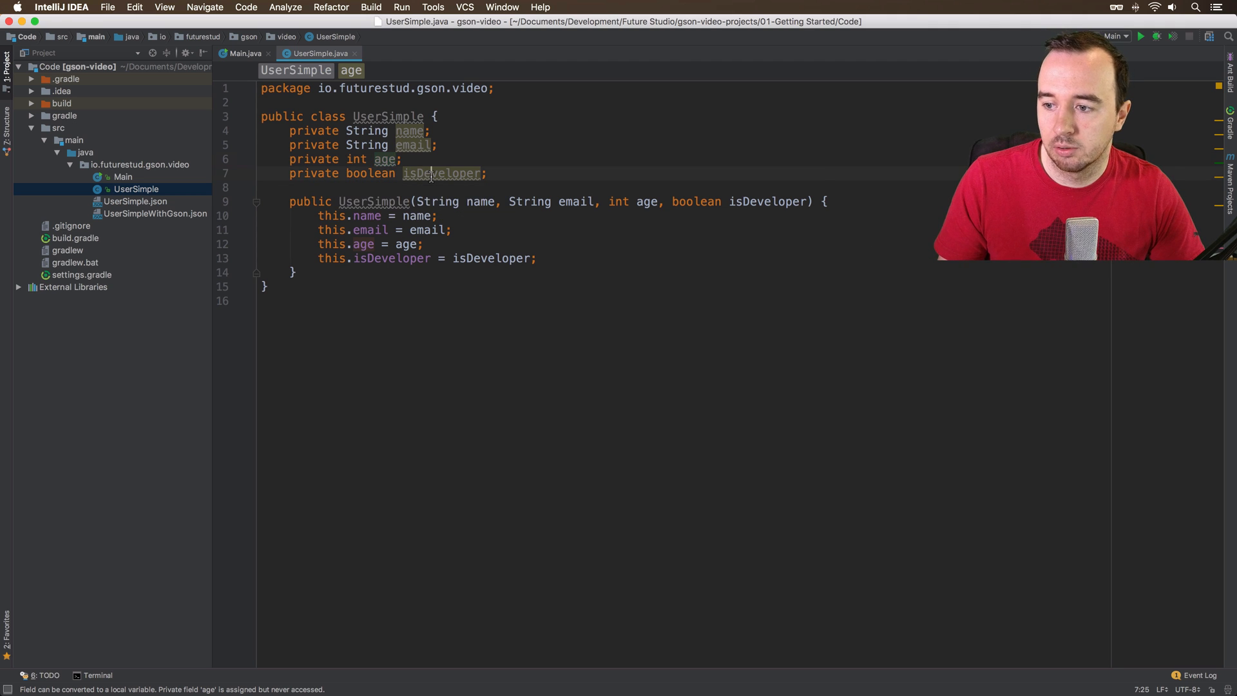
double_click(440, 174)
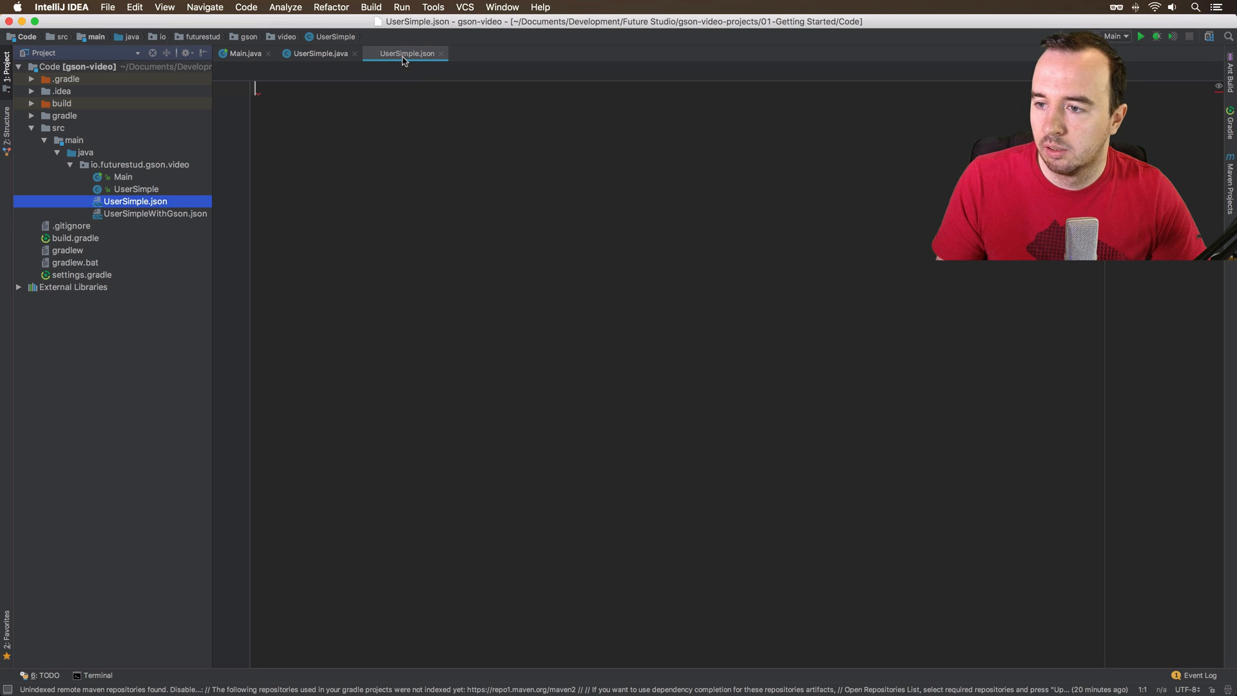
- Split the editor vertically to show UserSimple.java beside UserSimple.json
right_click(406, 53)
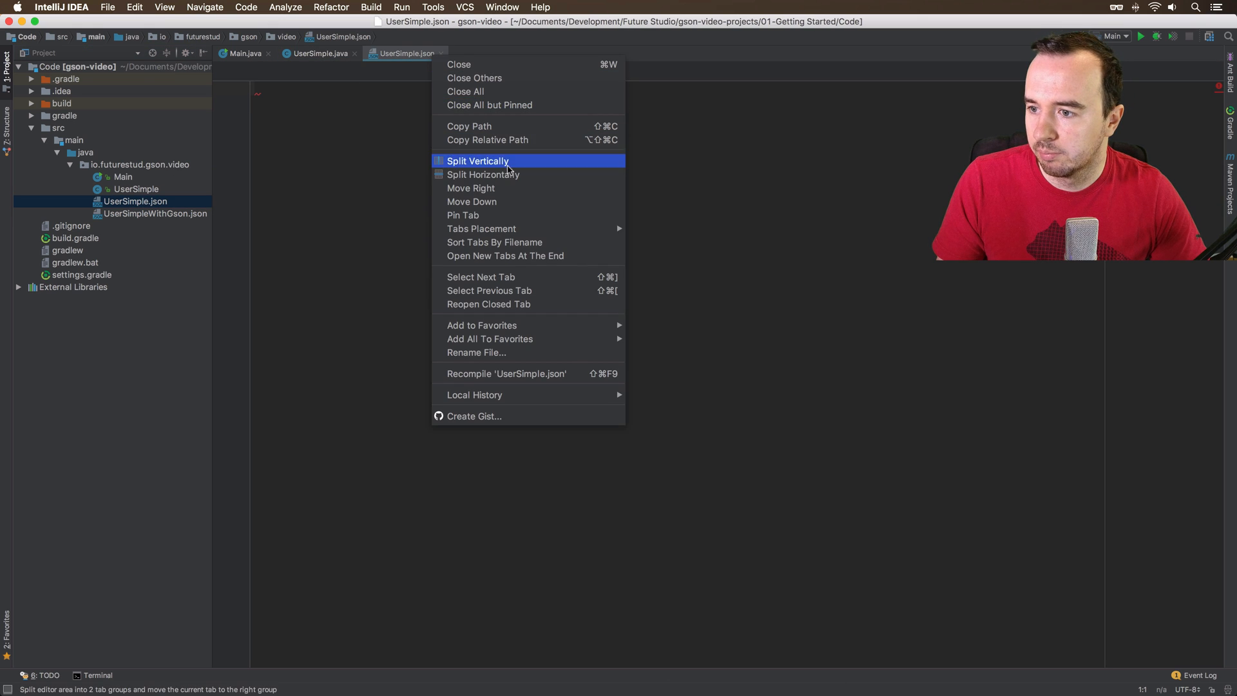
left_click(477, 161)
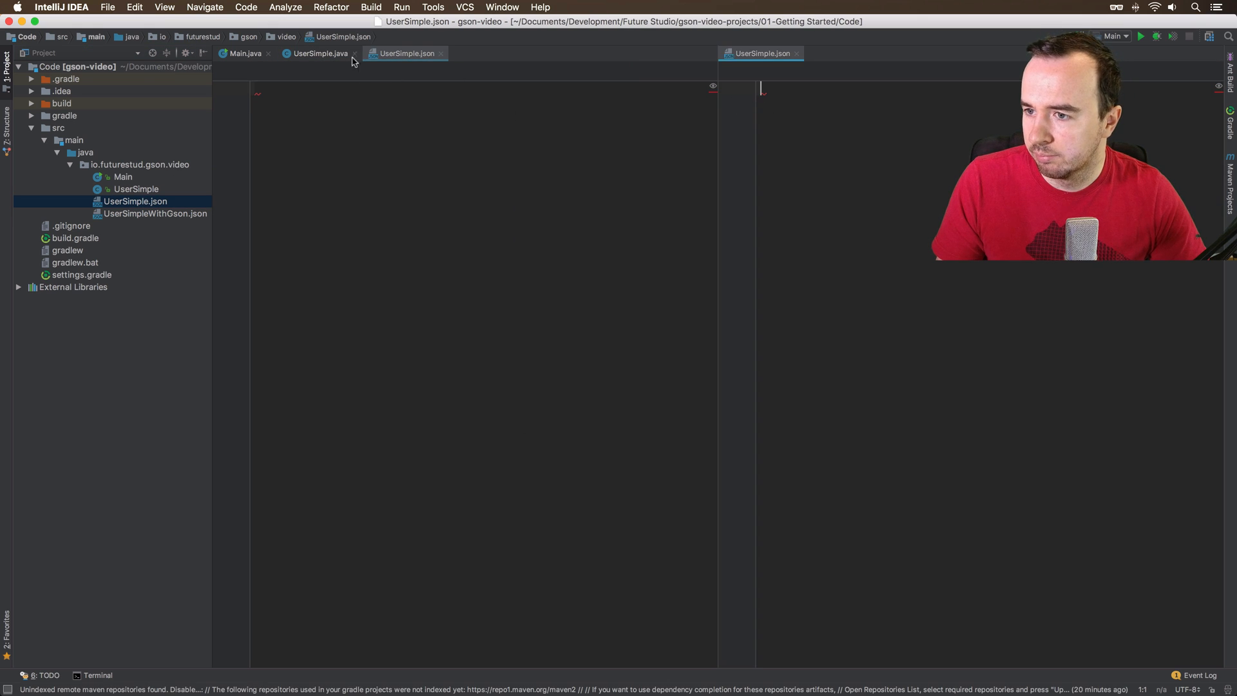
left_click(319, 53)
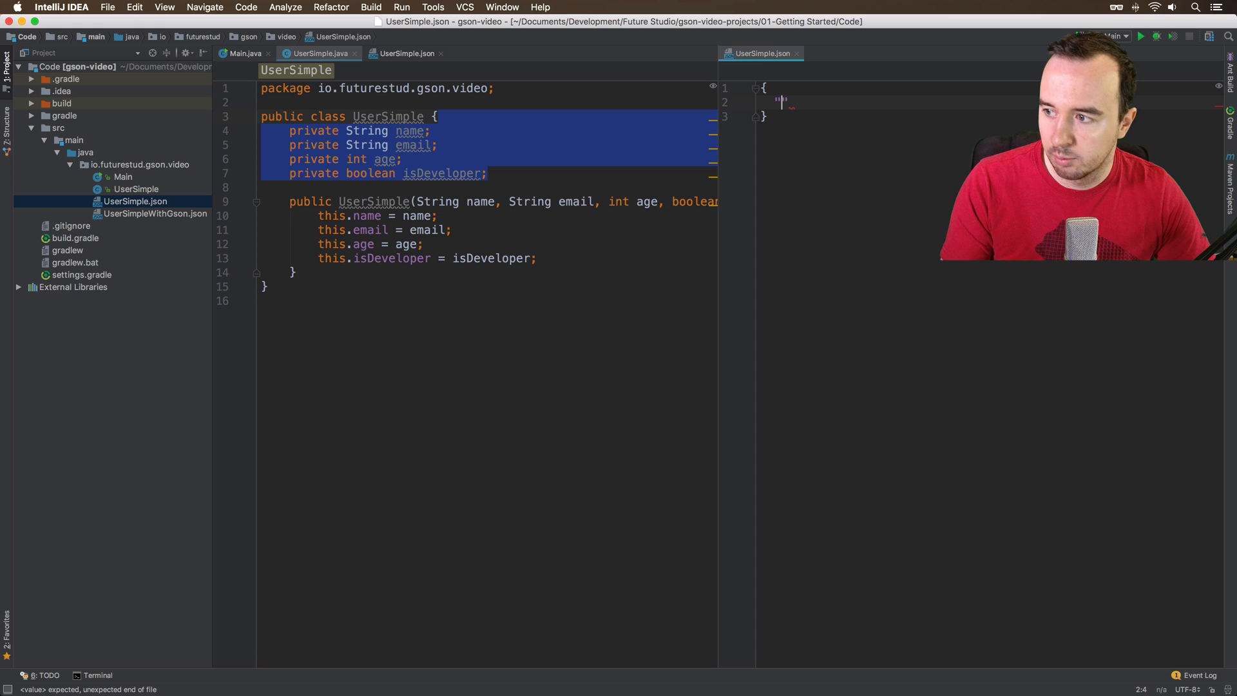
- Add "name" and "email" string entries to UserSimple.json, ending with a comma
type("\"name\"")
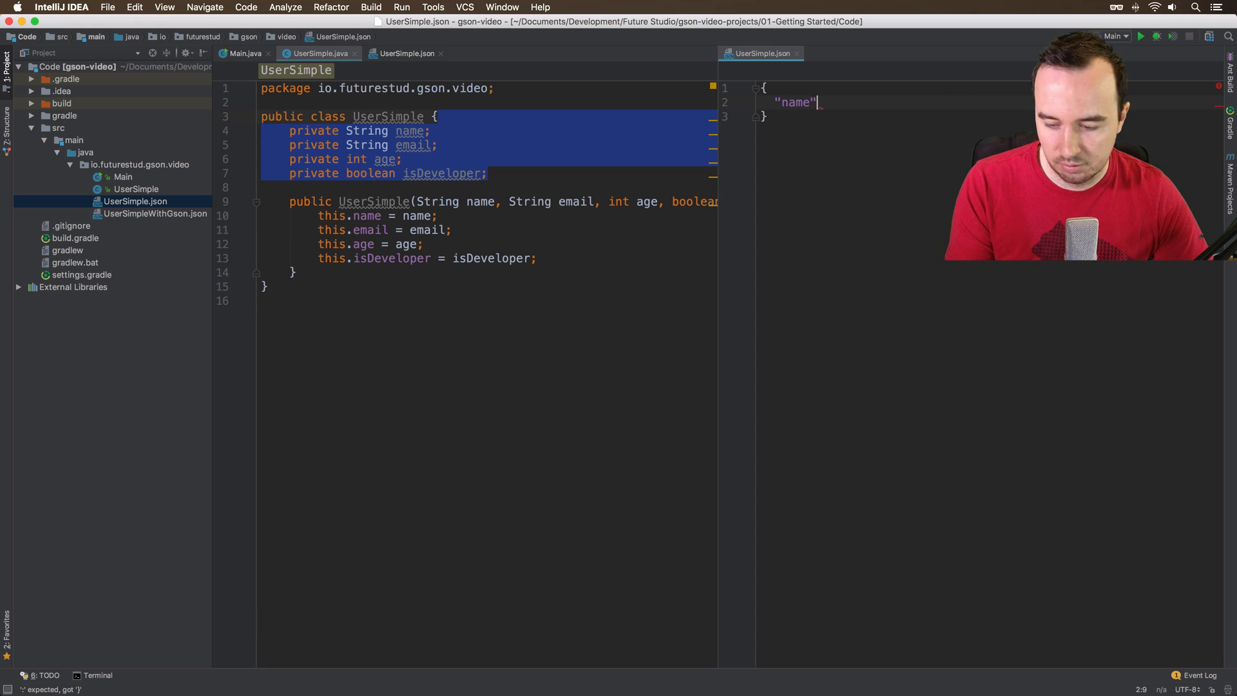
double_click(797, 103)
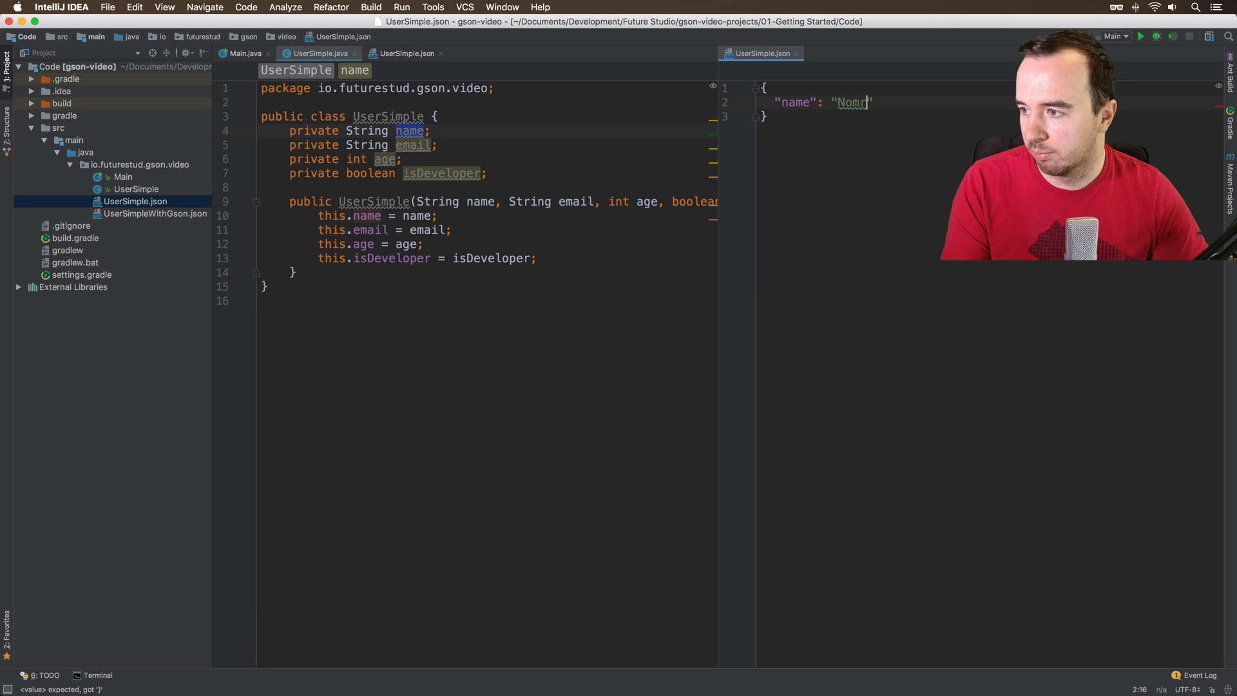
type("man")
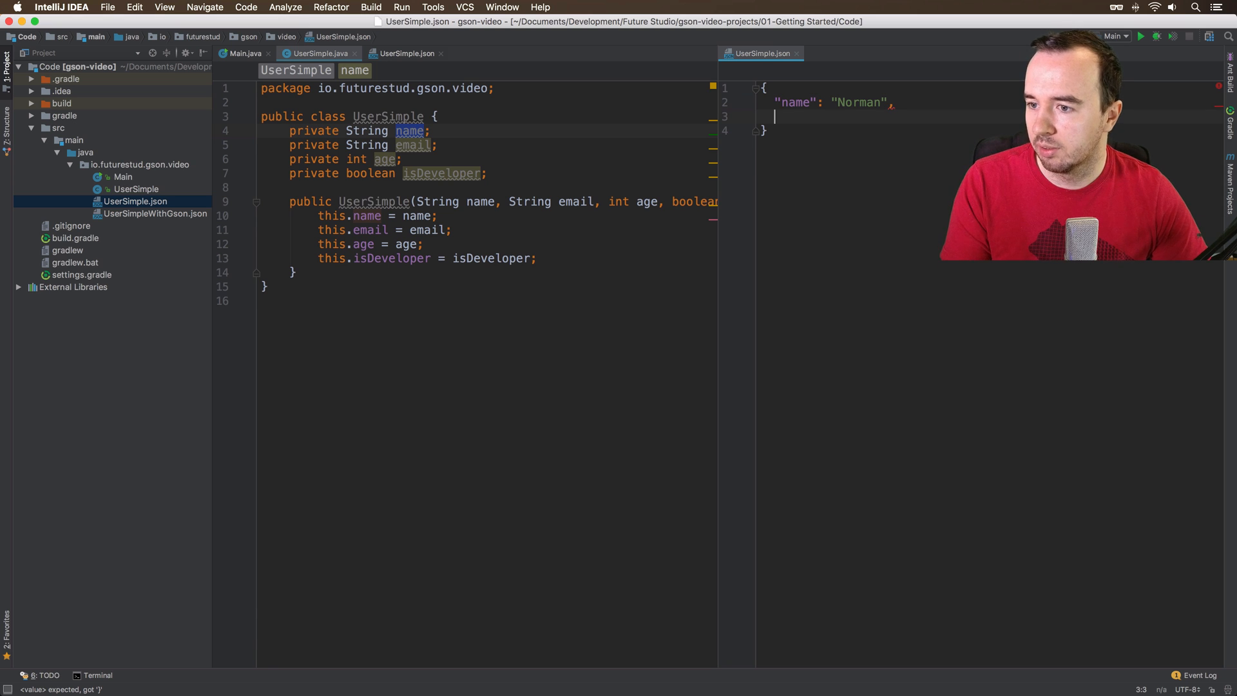
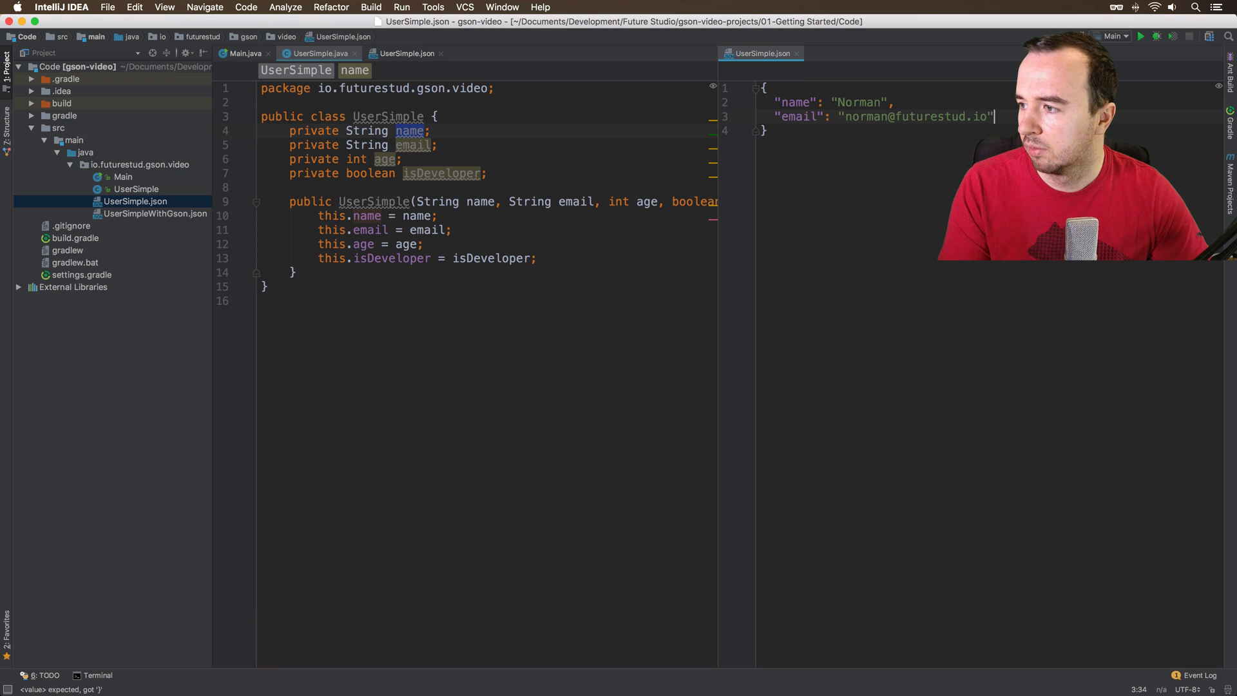
type(",")
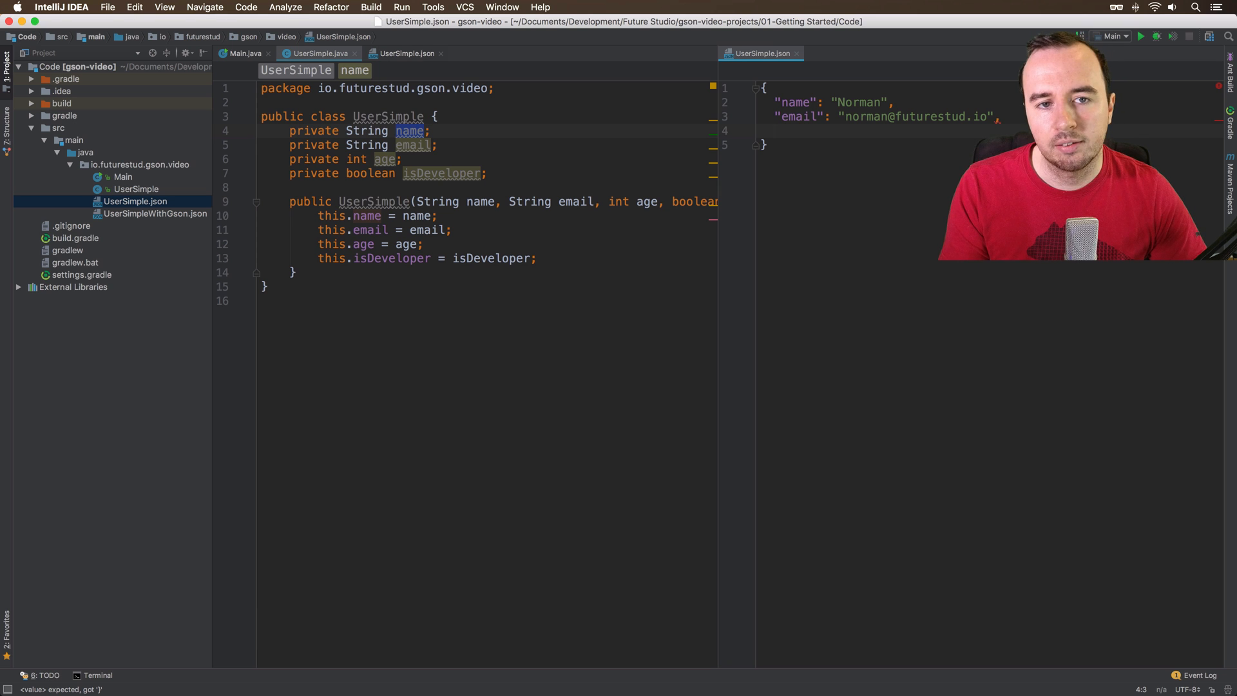
- Add an "age" entry with the unquoted number 27 to UserSimple.json
type("\"age\":")
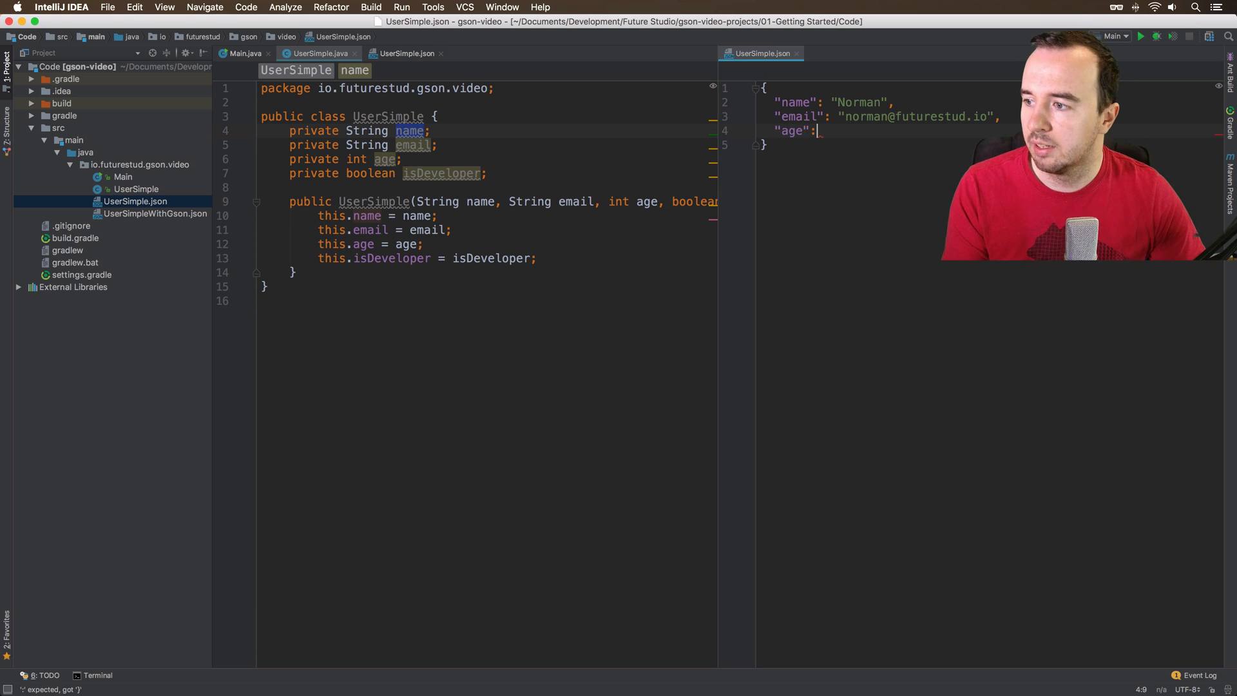
type("\" \"")
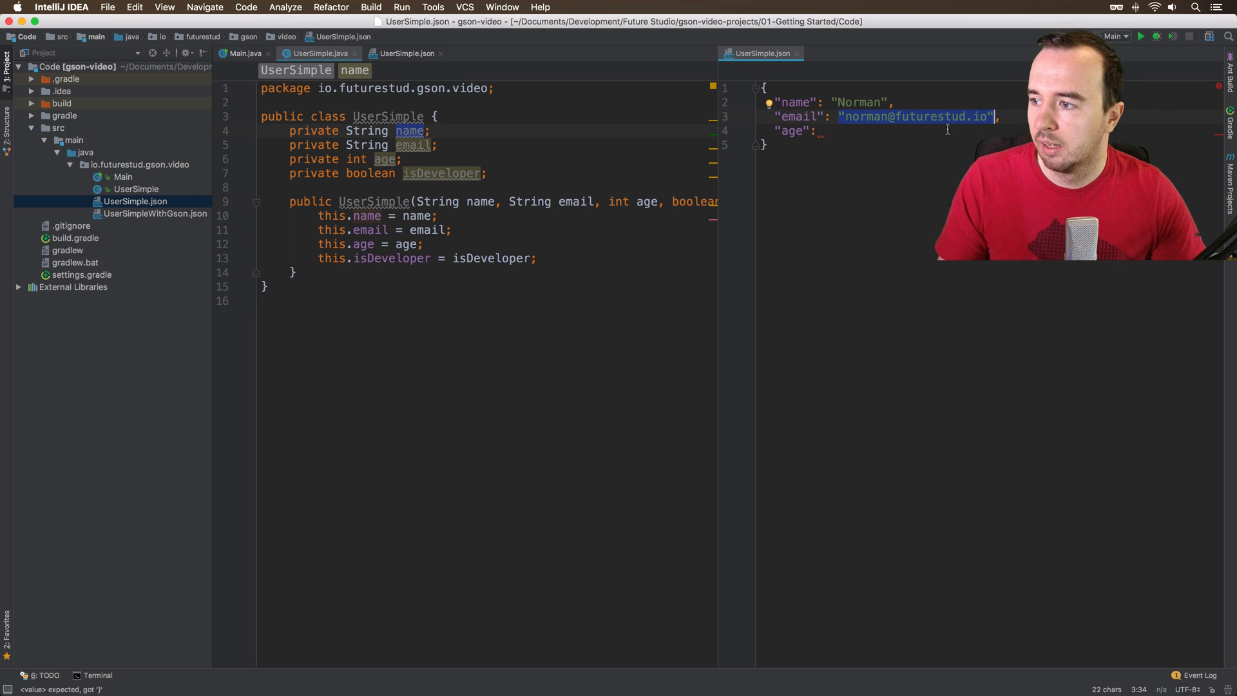
type("26")
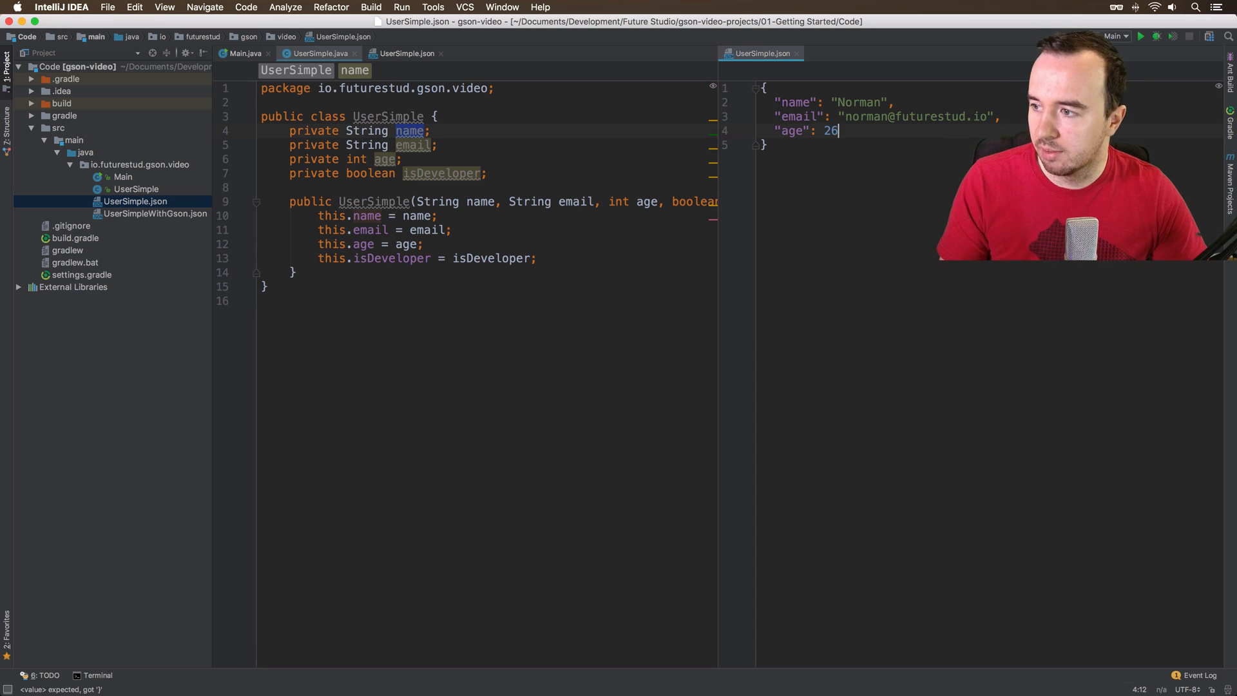
type("27")
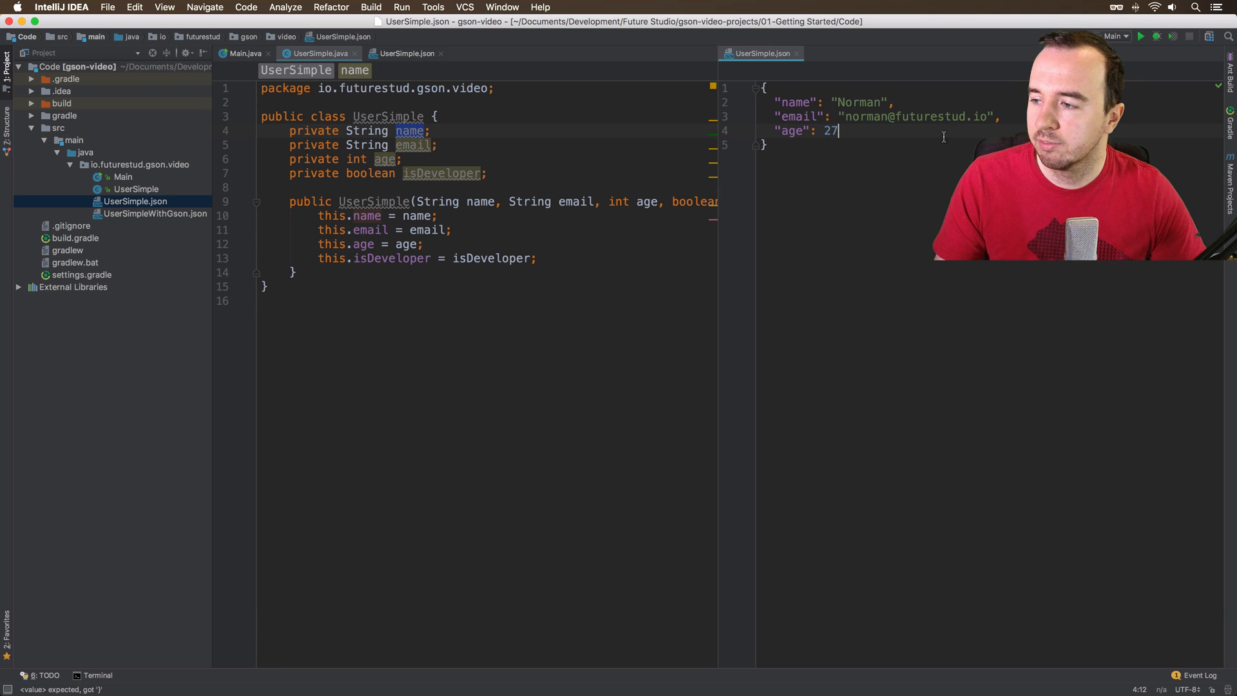
double_click(828, 131)
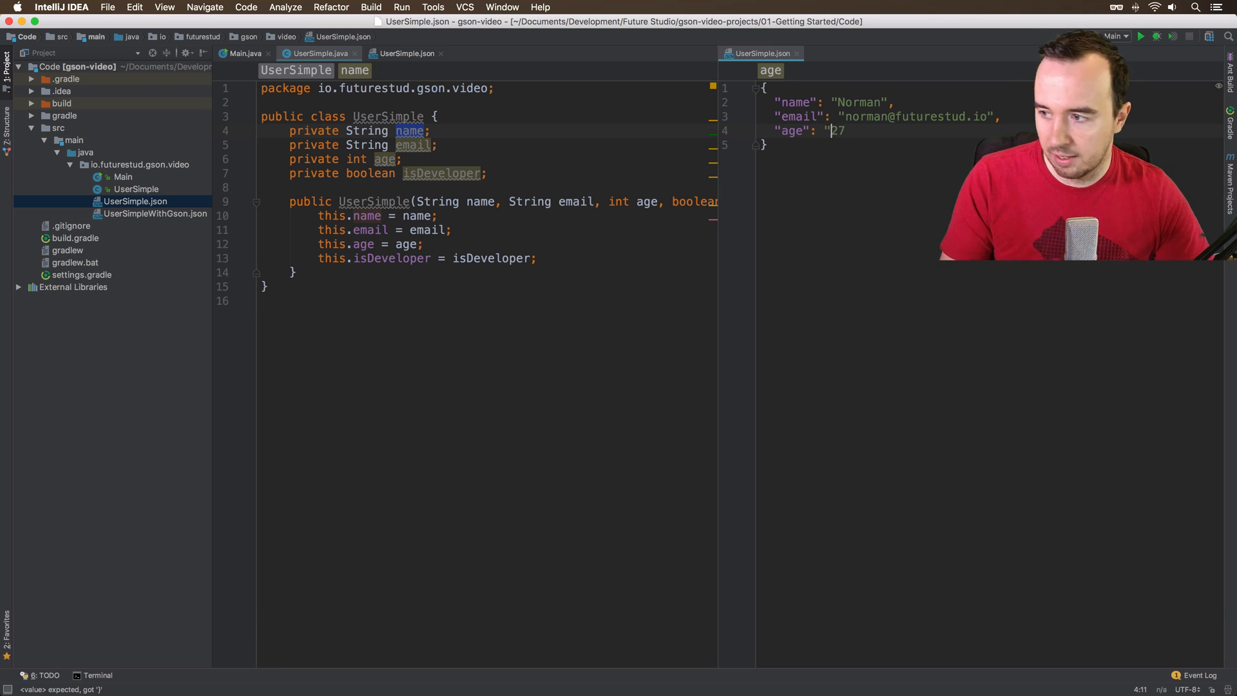
type("\"")
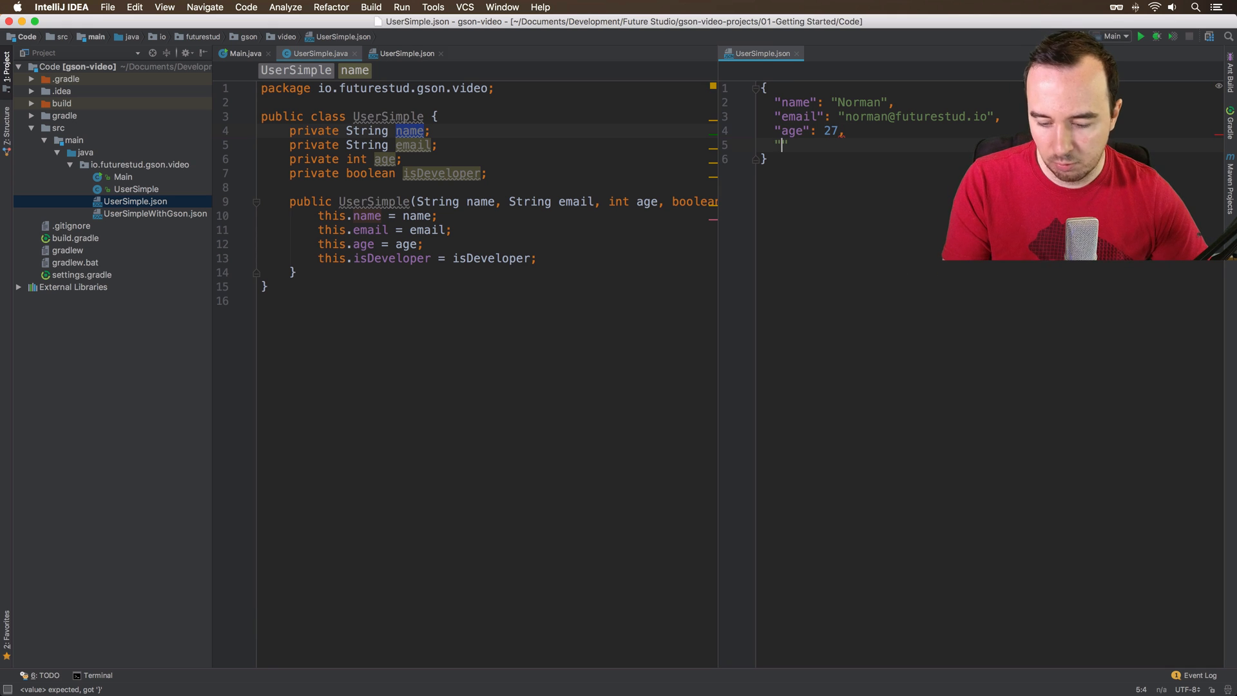
- Add "isDeveloper": true, briefly trying false before reverting to true
type("\"isDe")
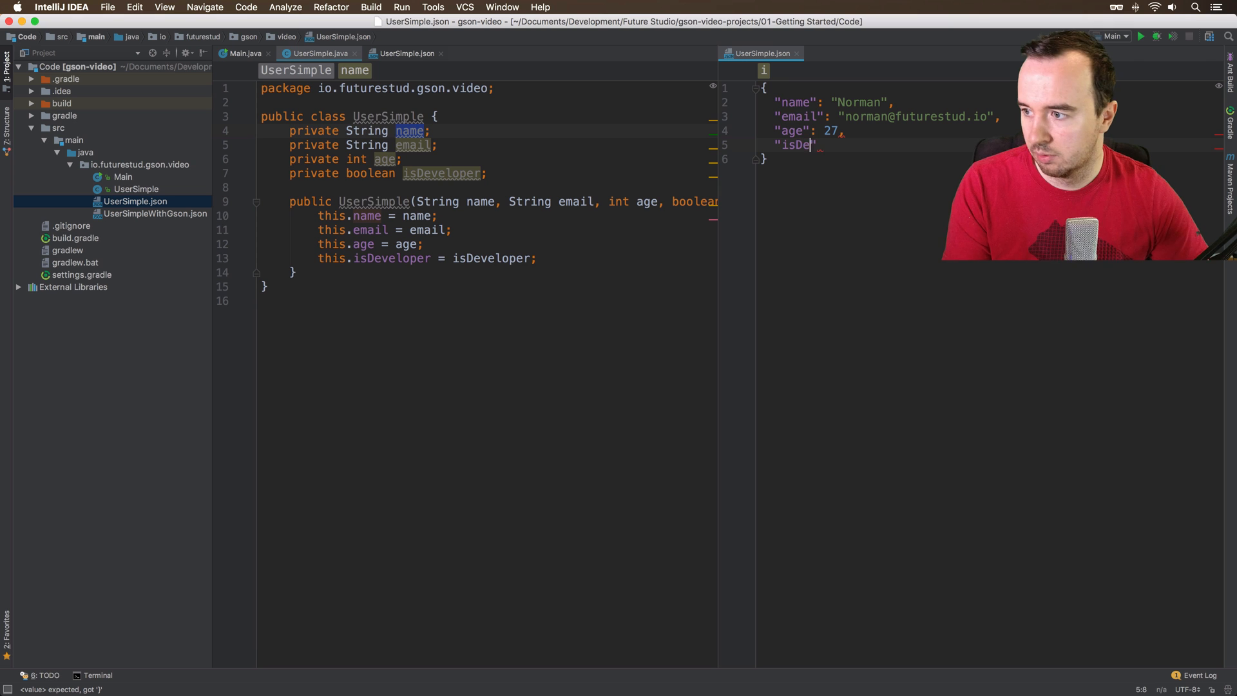
type("veloper\":")
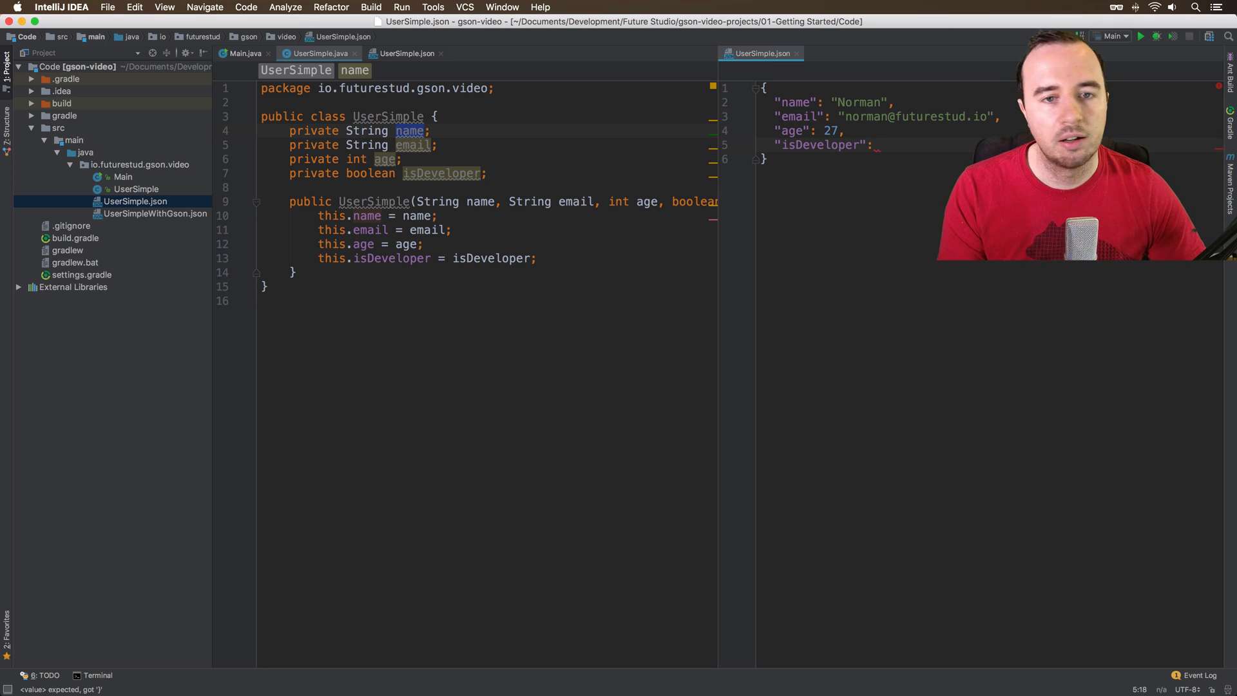
type("true")
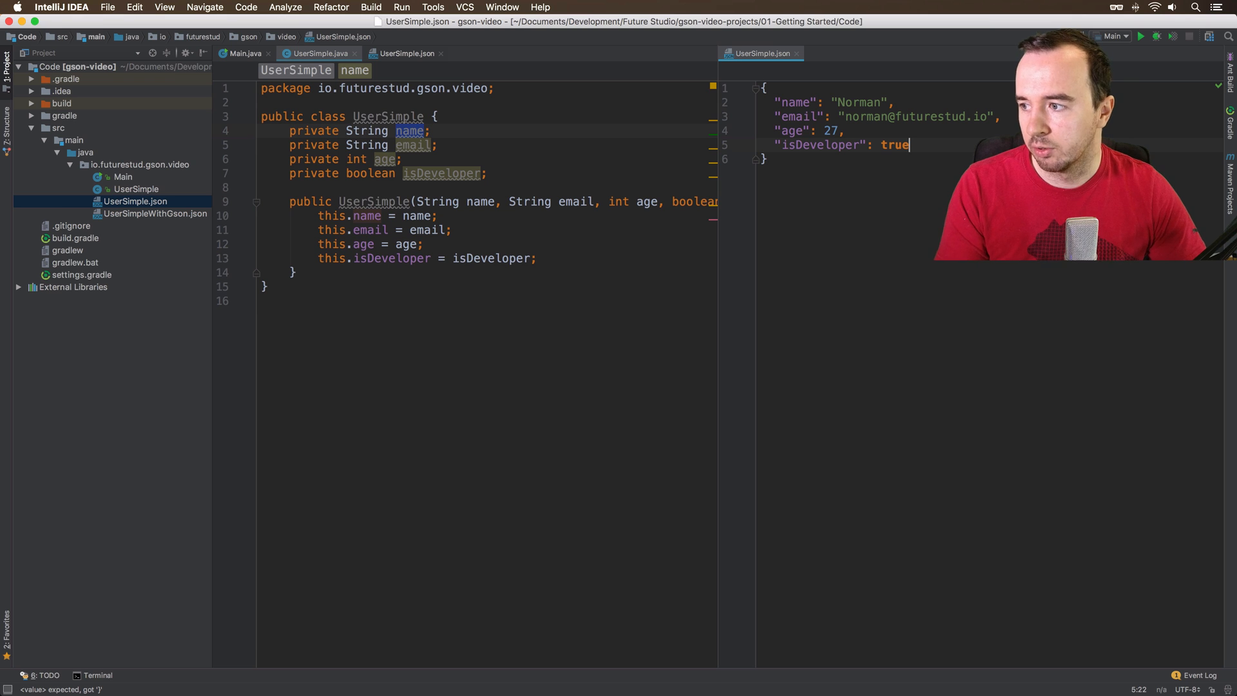
double_click(895, 145)
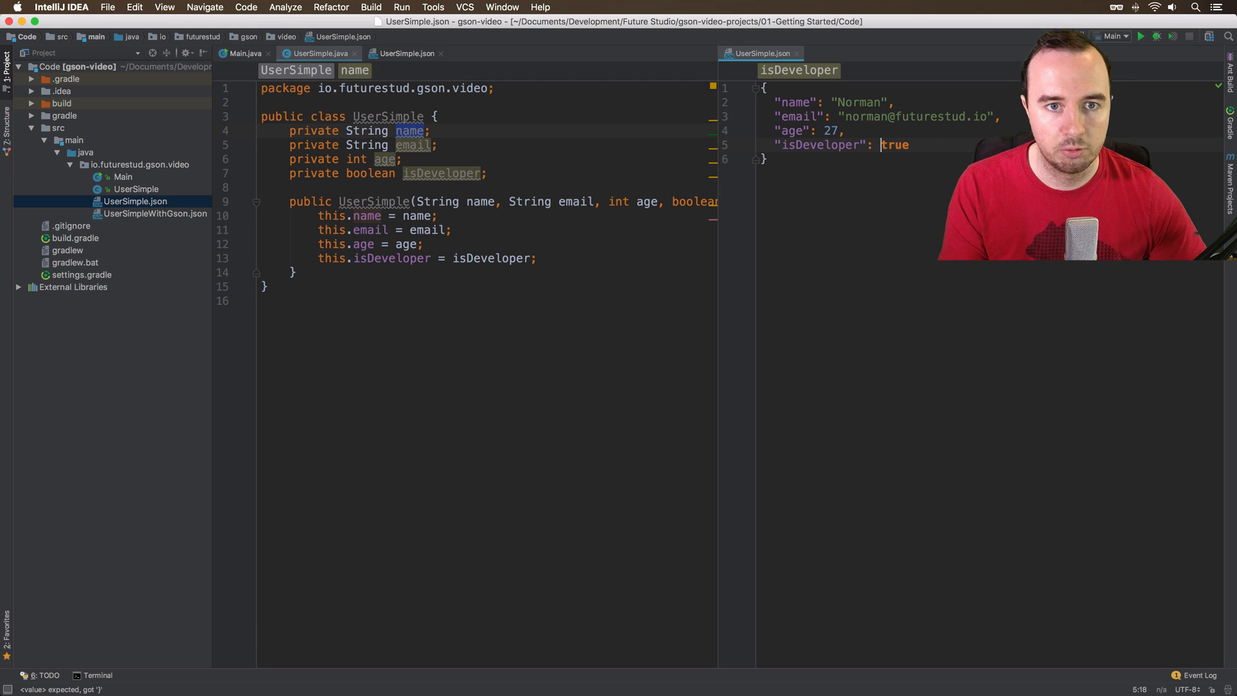
type("false")
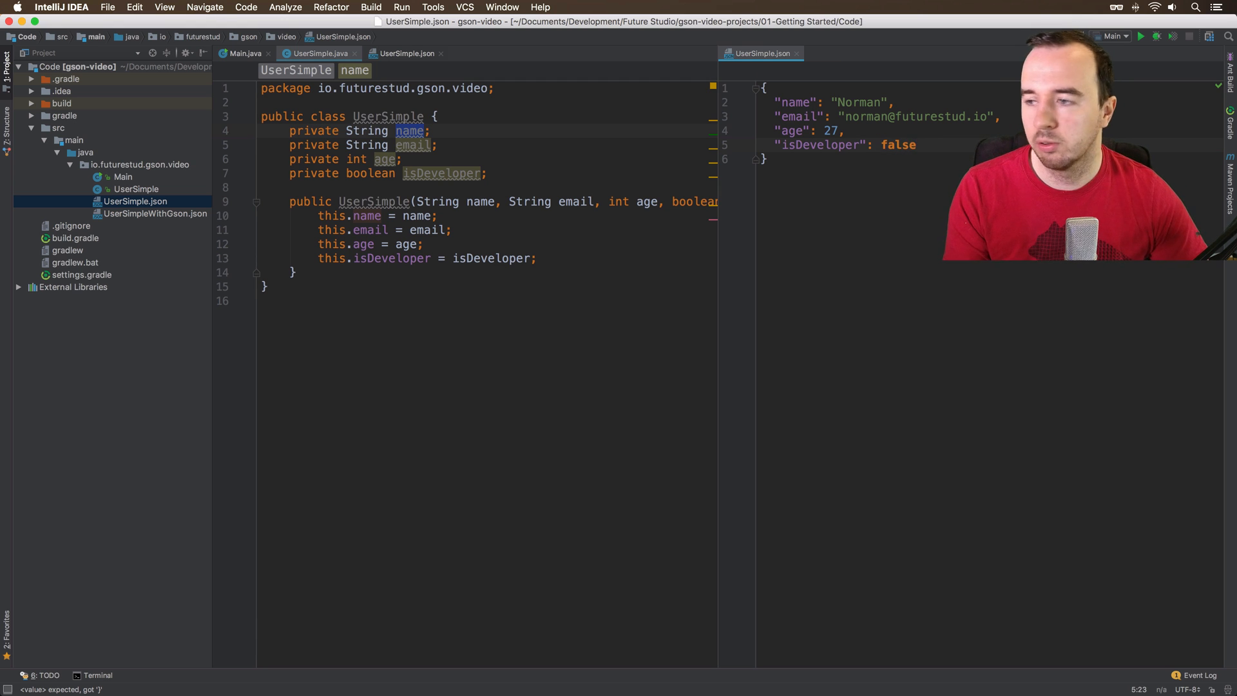
type("true")
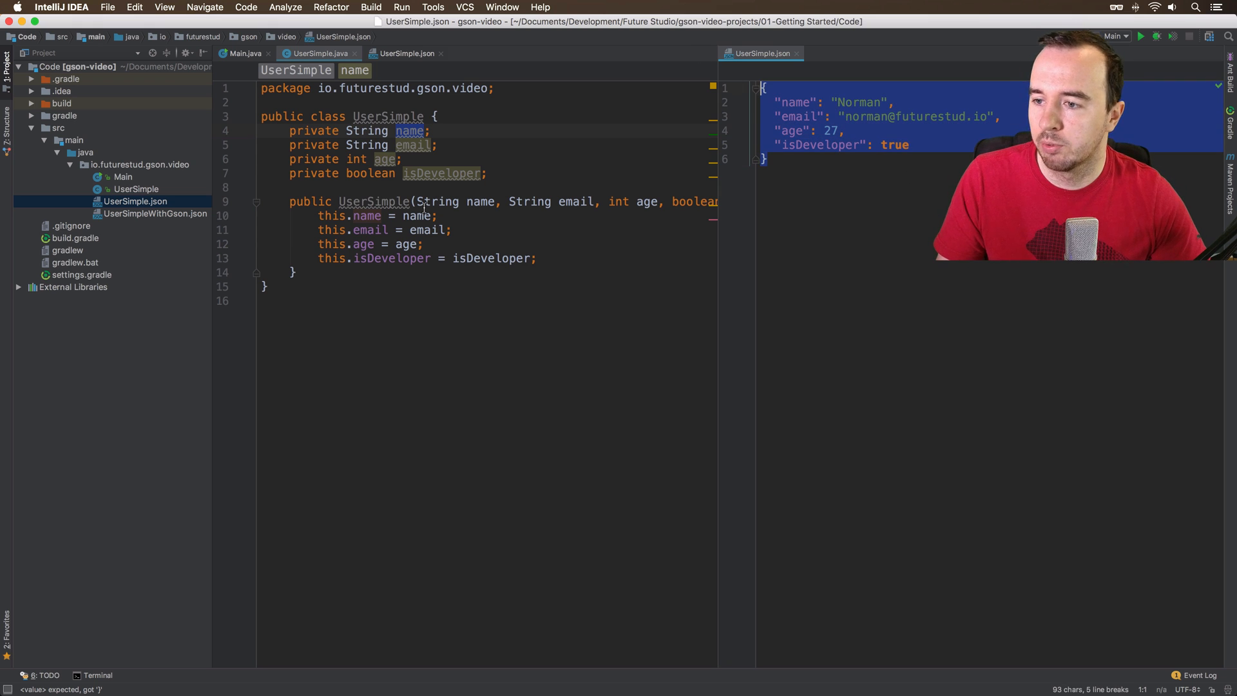
mouse_move(441, 174)
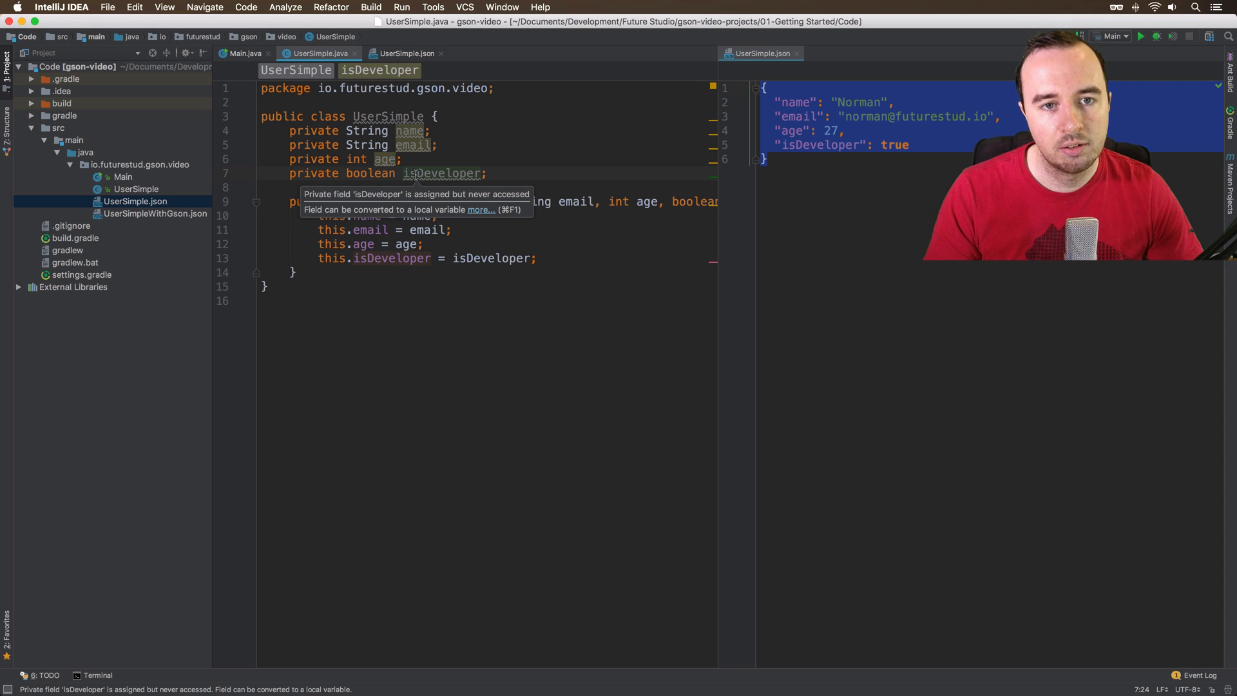
- Close the UserSimple editors and begin typing User in Main's serializeUserSimple()
left_click(794, 160)
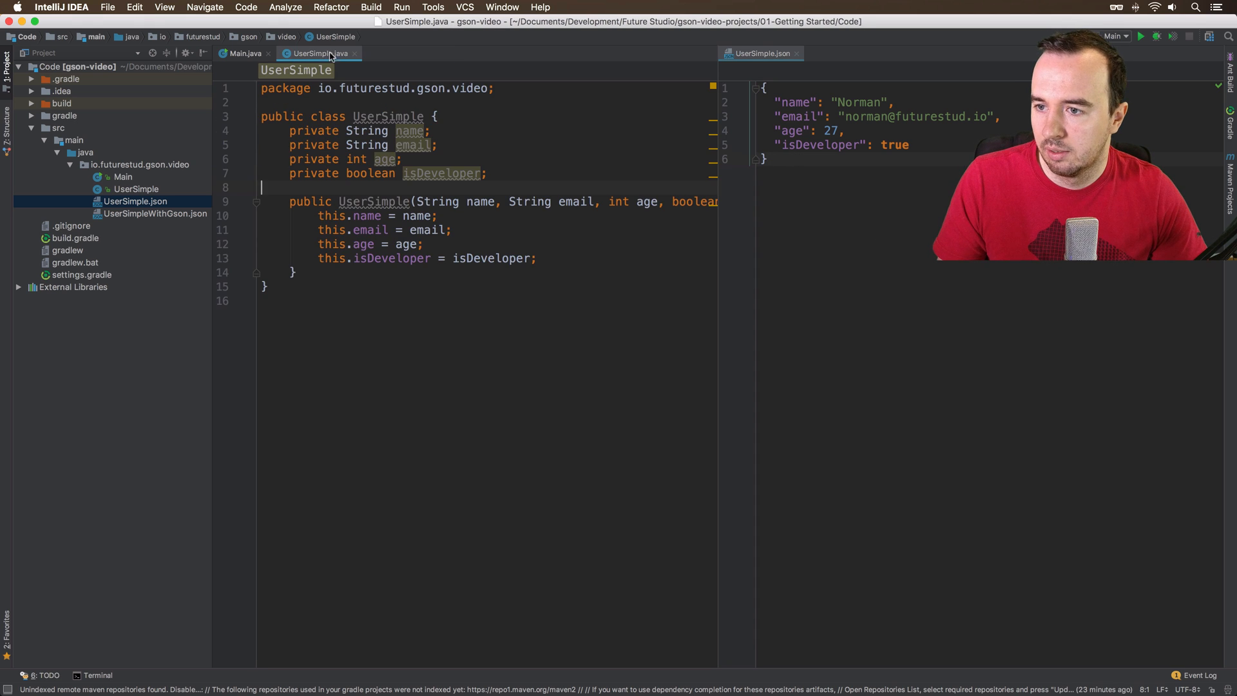
left_click(247, 53)
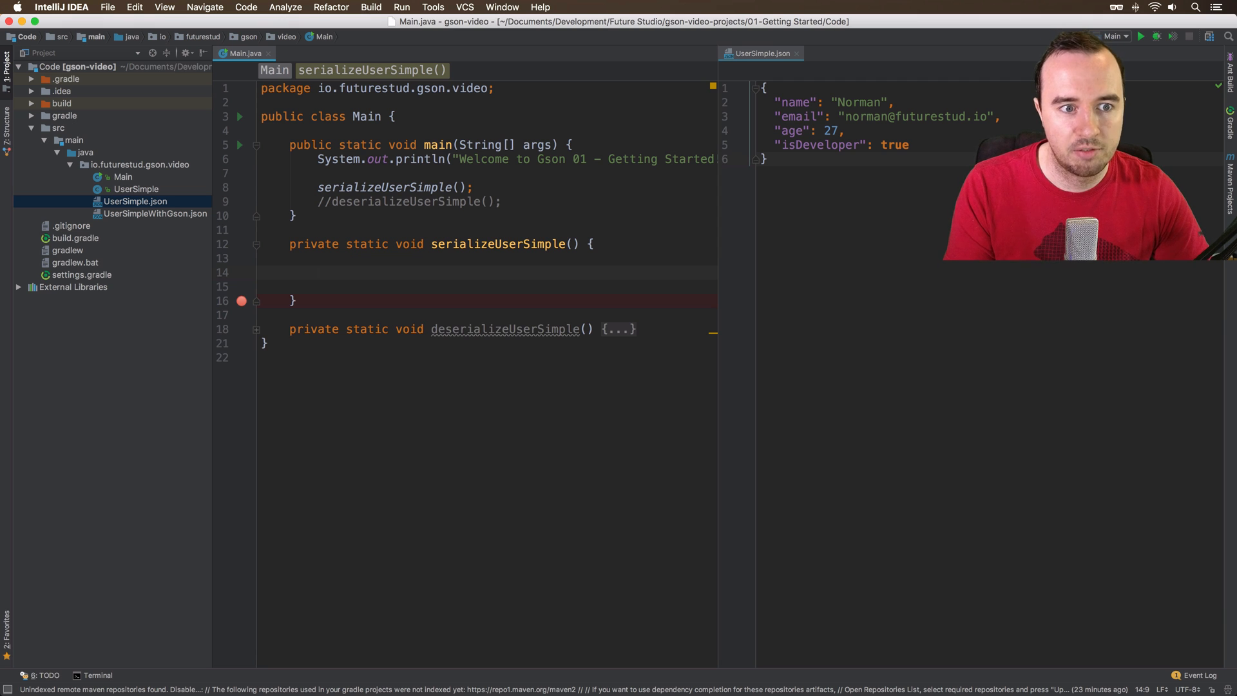
type("User")
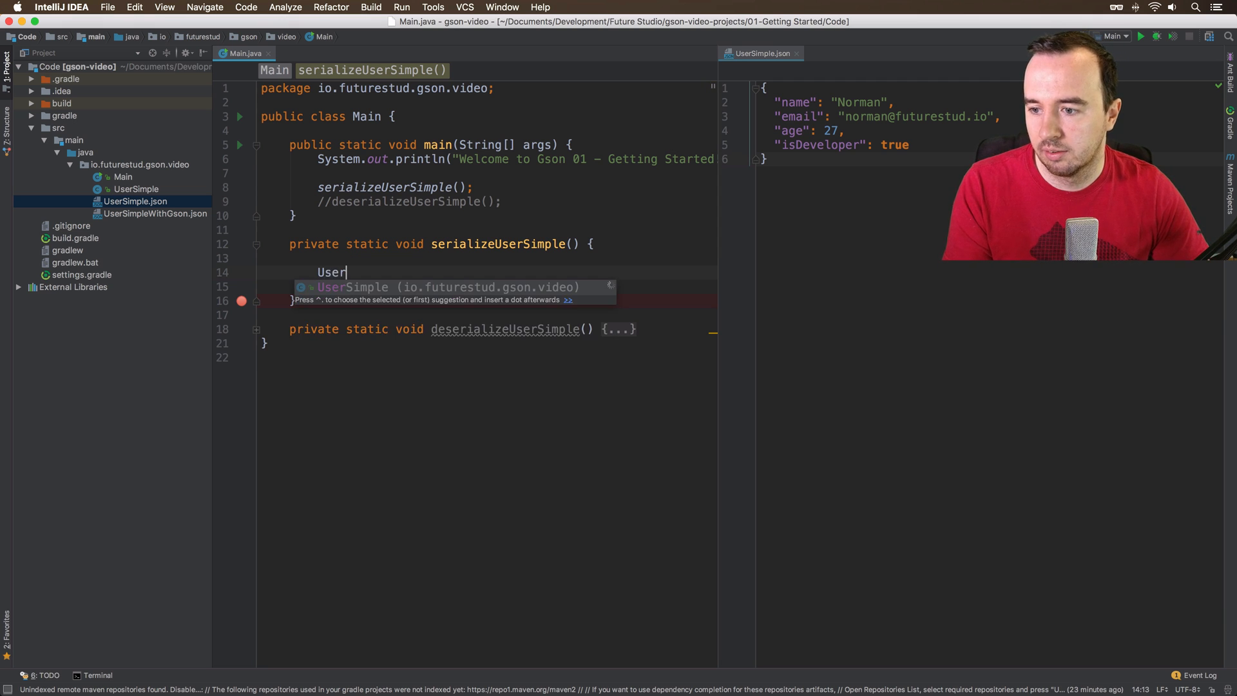
type("Simple user =")
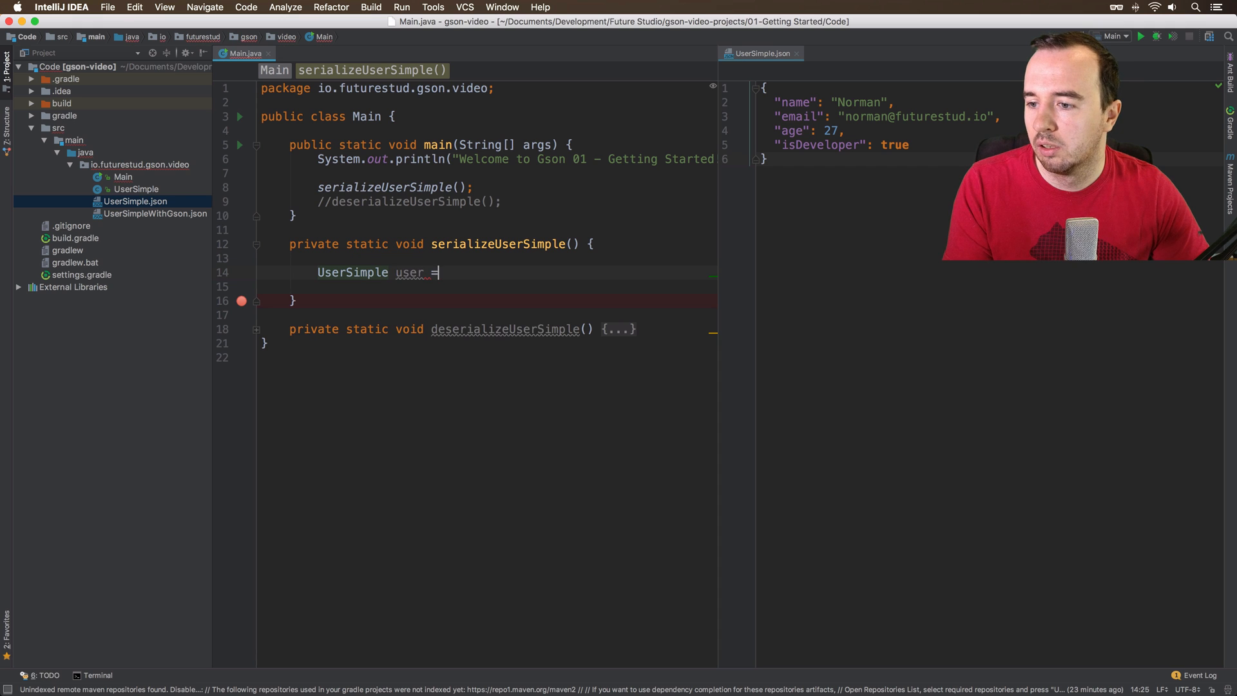
type("new User")
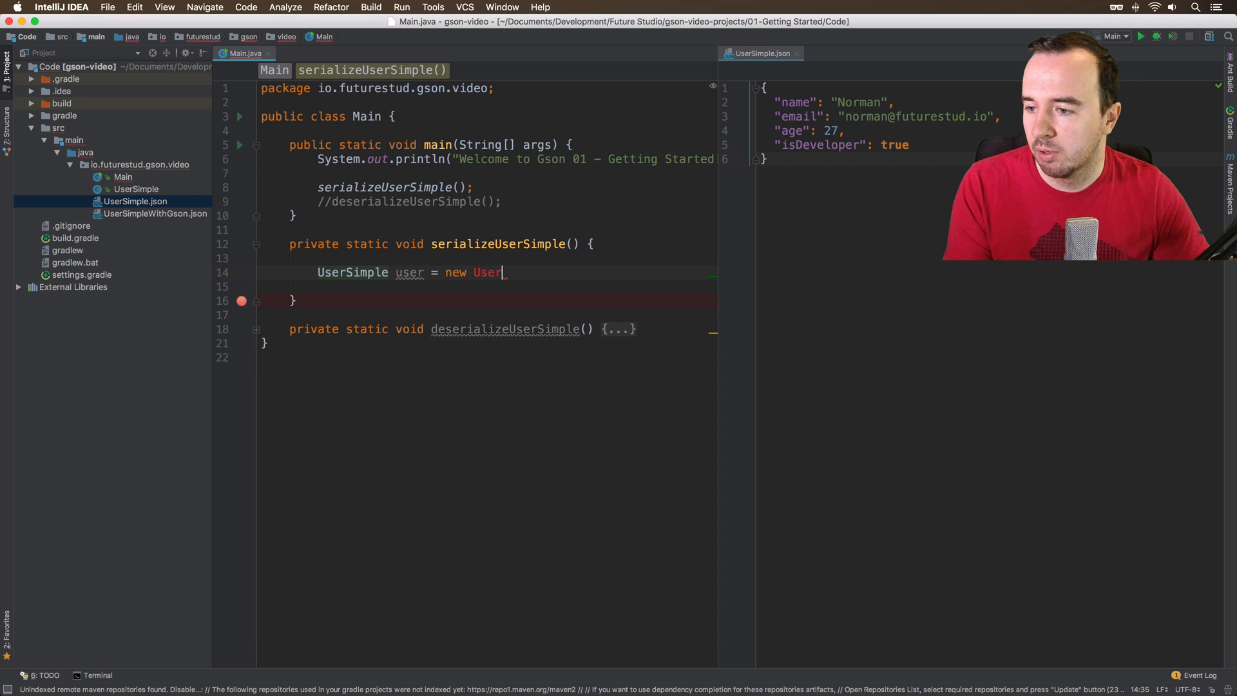
type("Simple()")
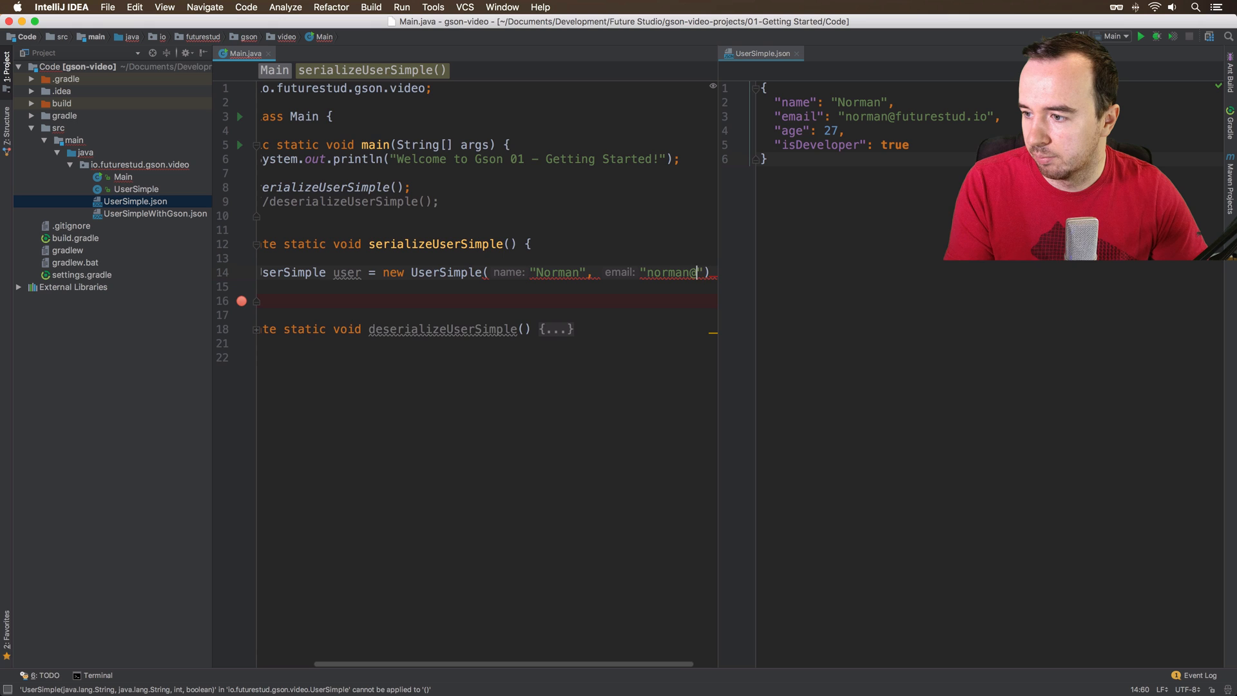
type("futurestudio")
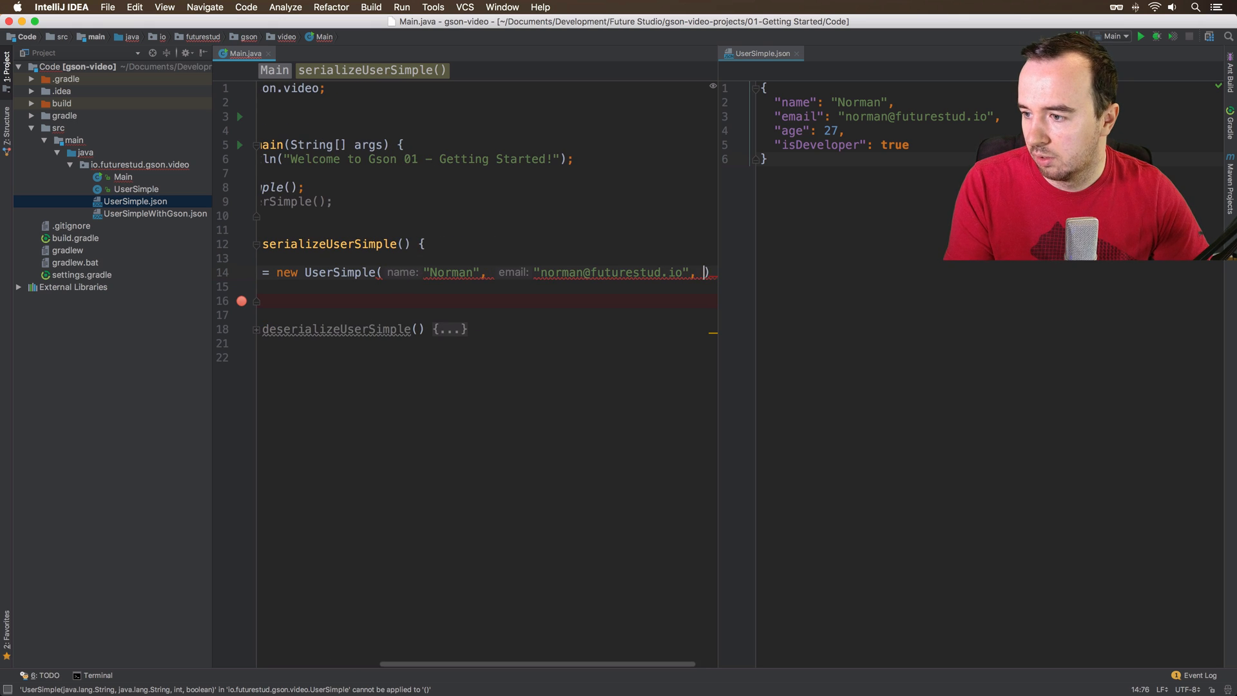
type("27")
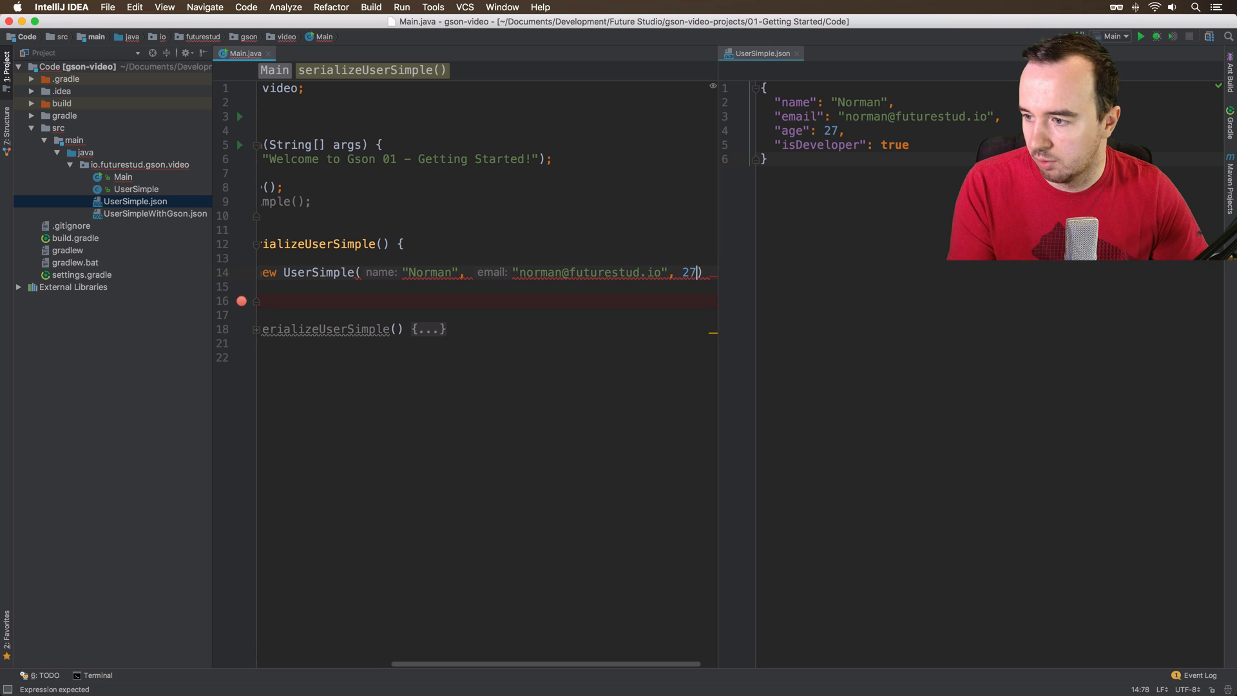
type(", true")
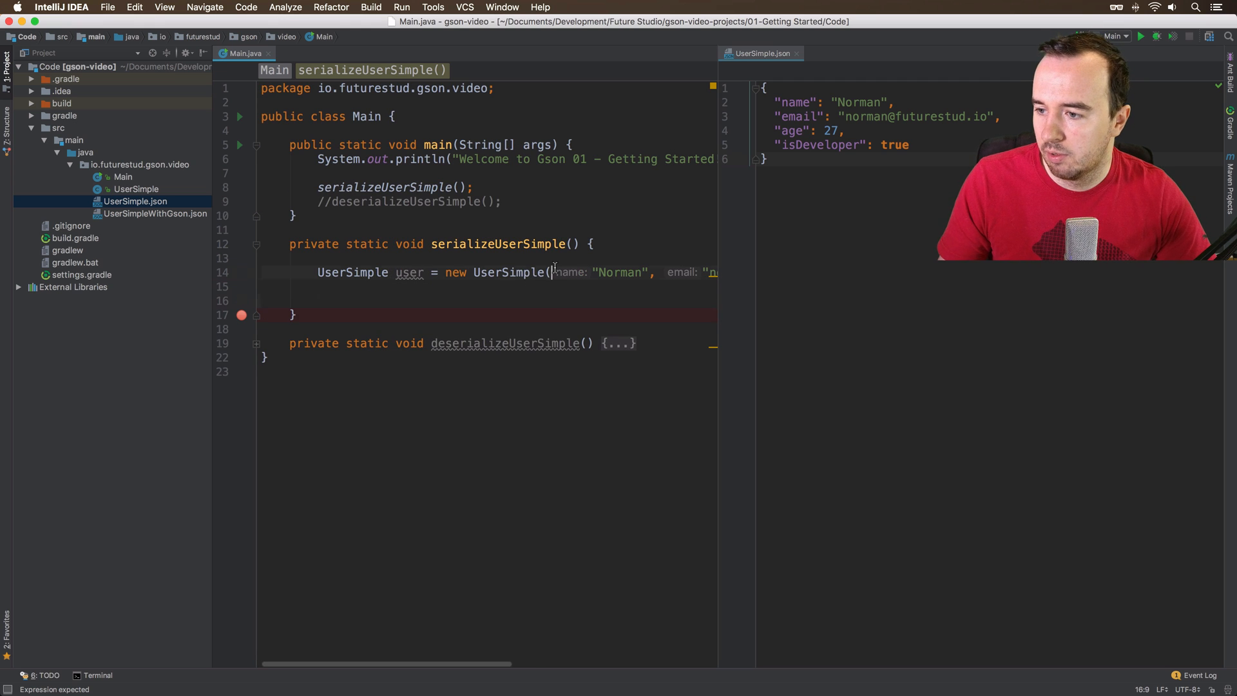
key("Enter")
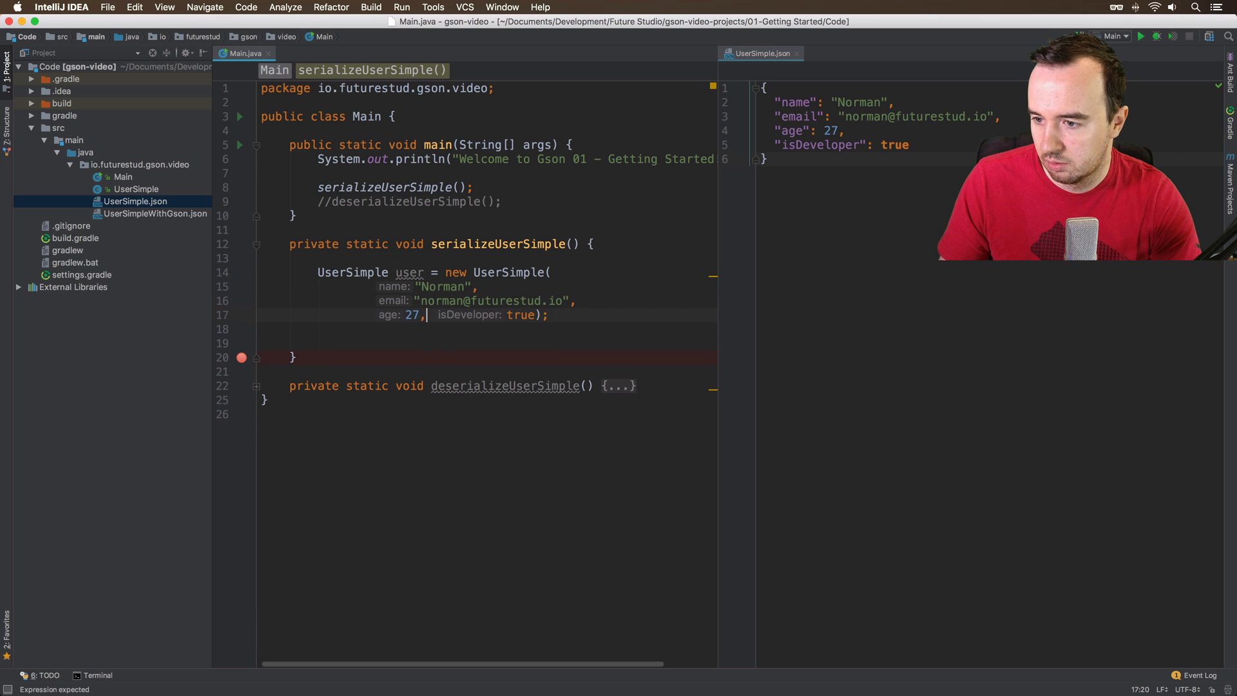
key("Enter")
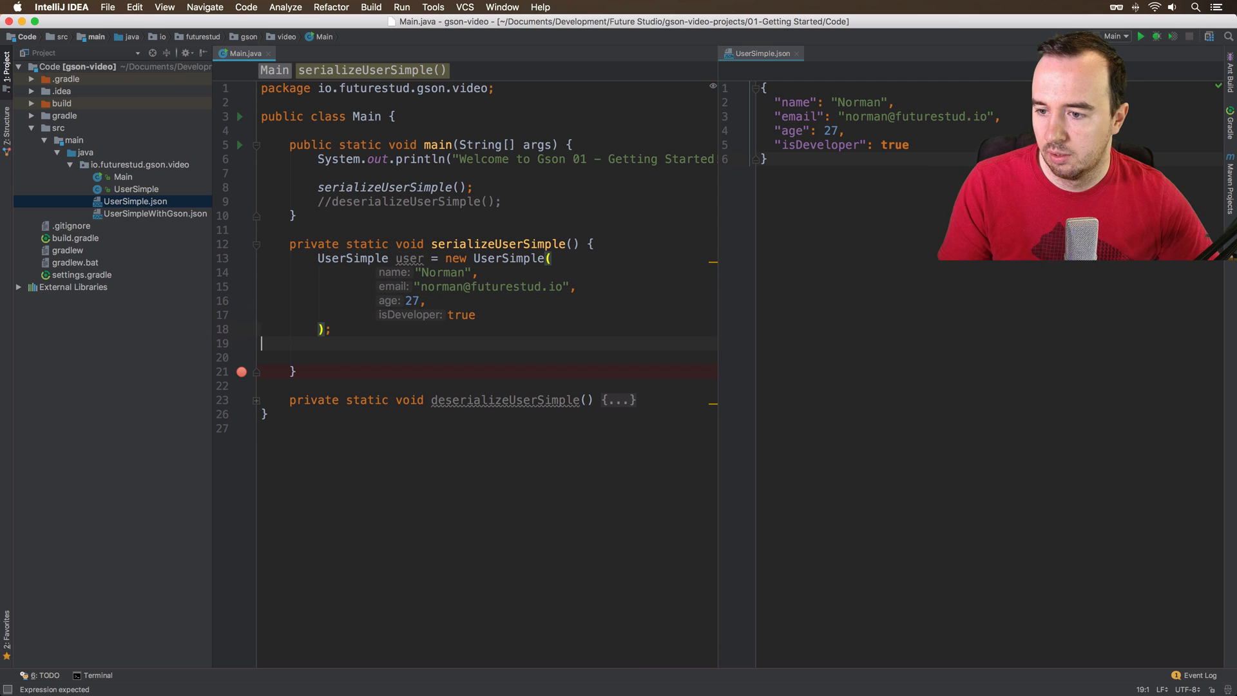
key("Enter")
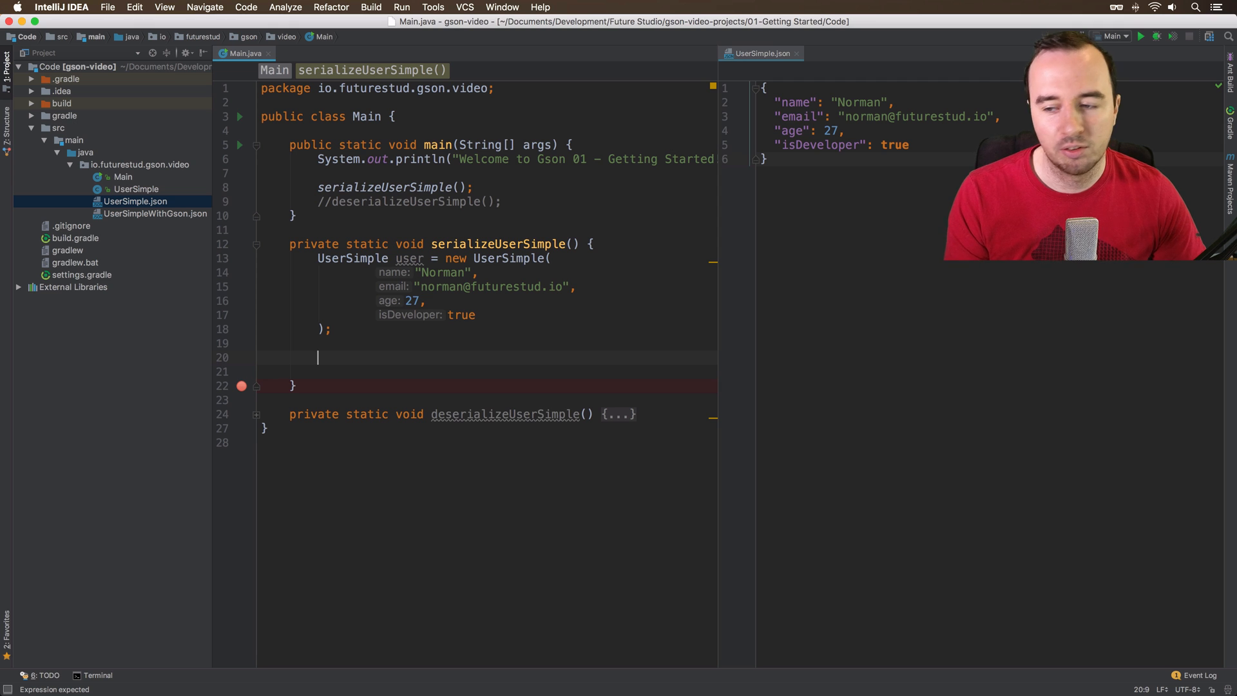
mouse_move(544, 382)
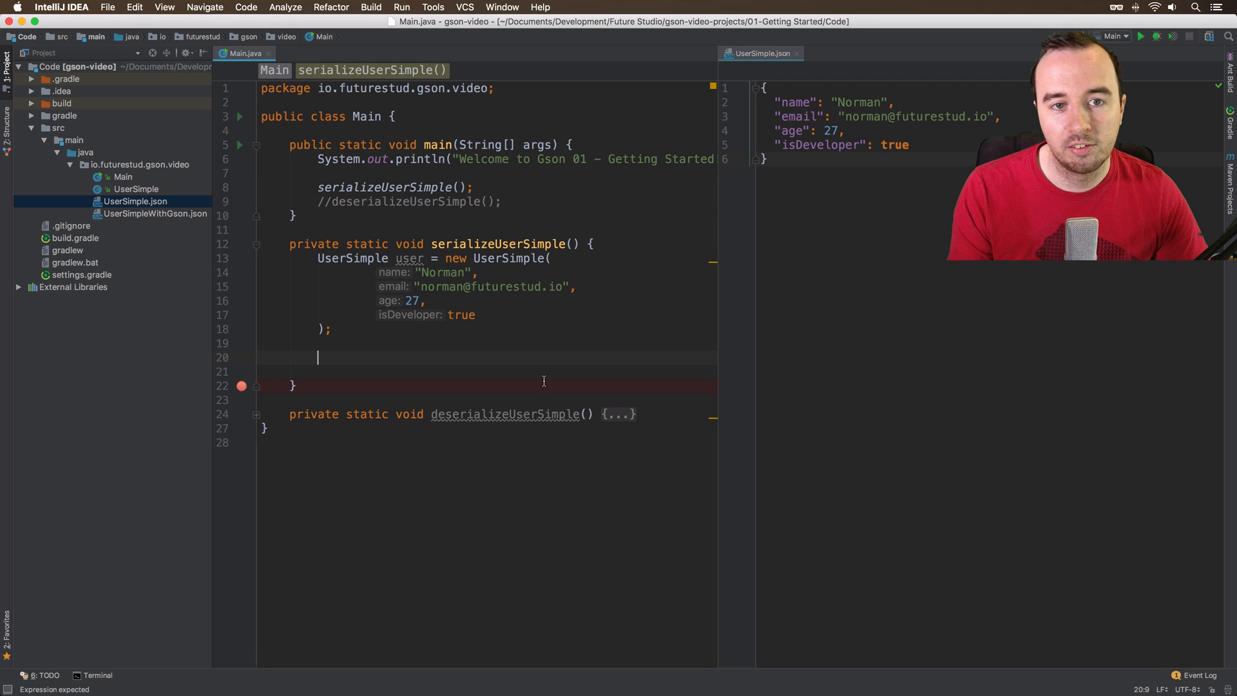
- Add Gson gson = new Gson() and String json = gson.toJson(user)
type("Gson gson = new G")
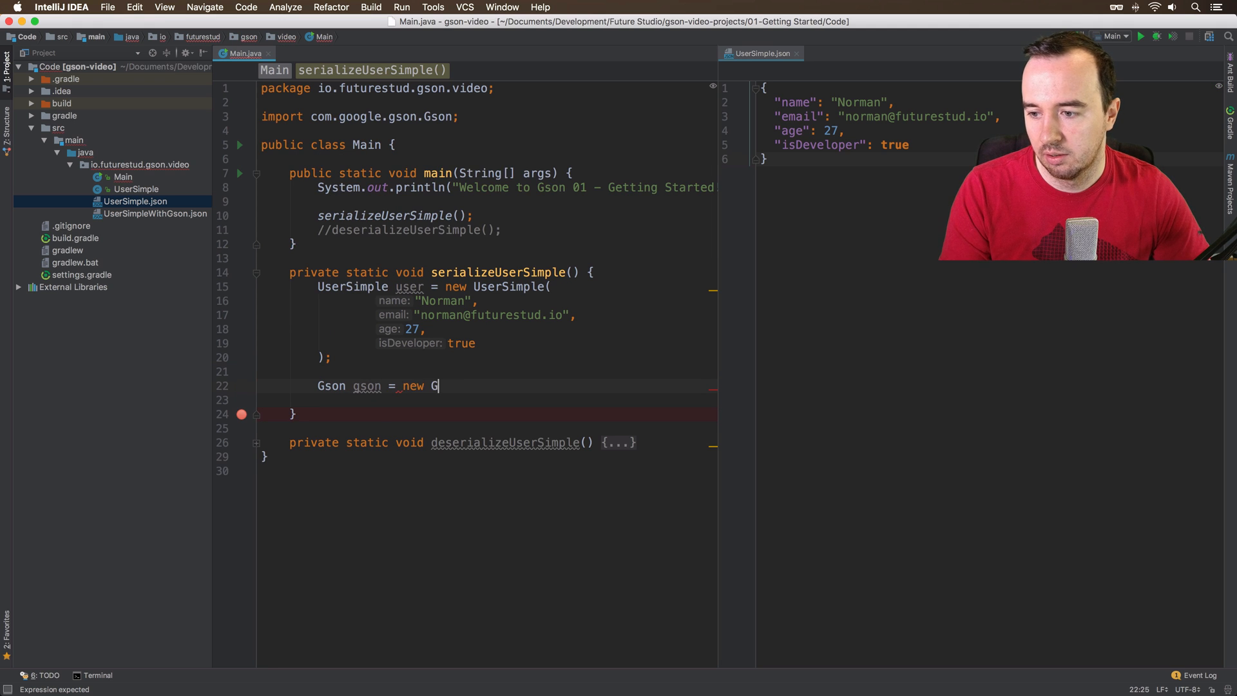
type("son();")
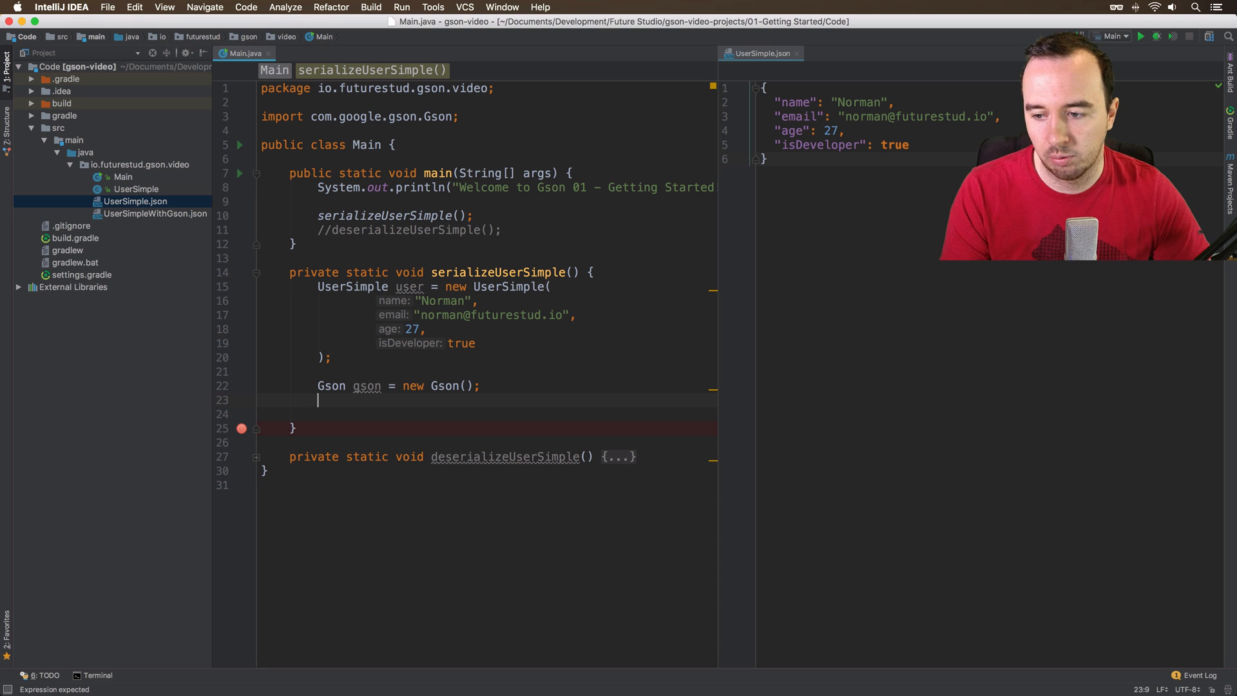
type("gson.")
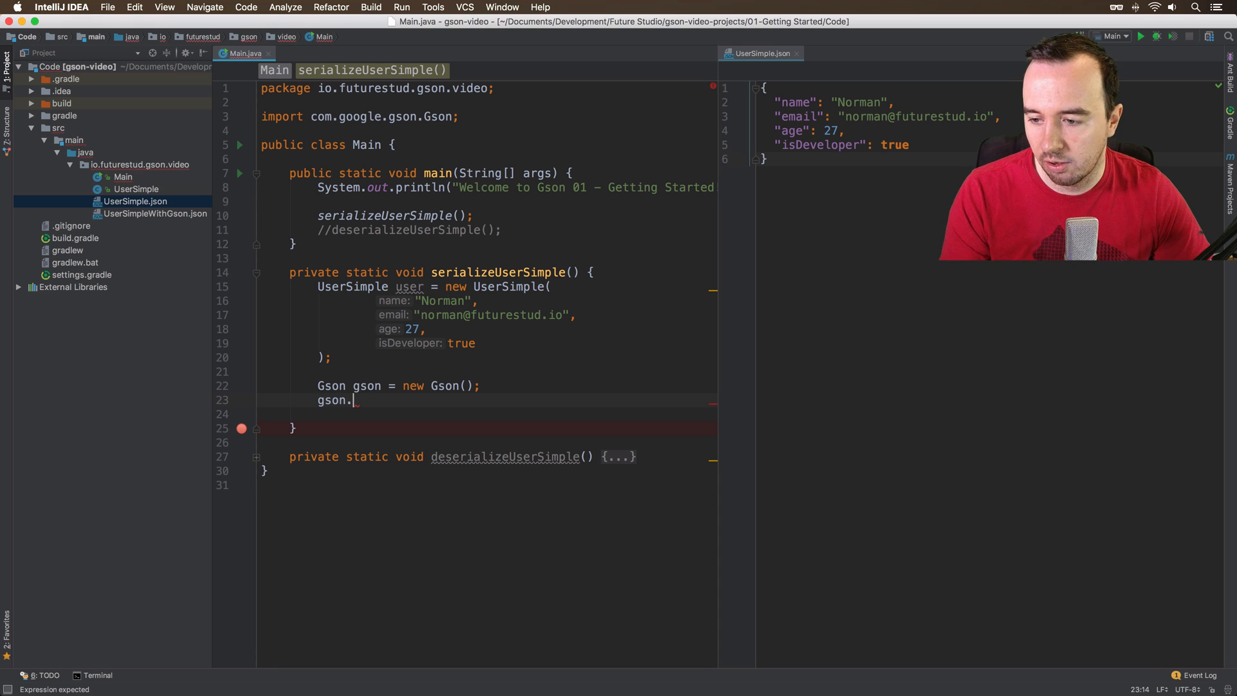
type("toJson(")
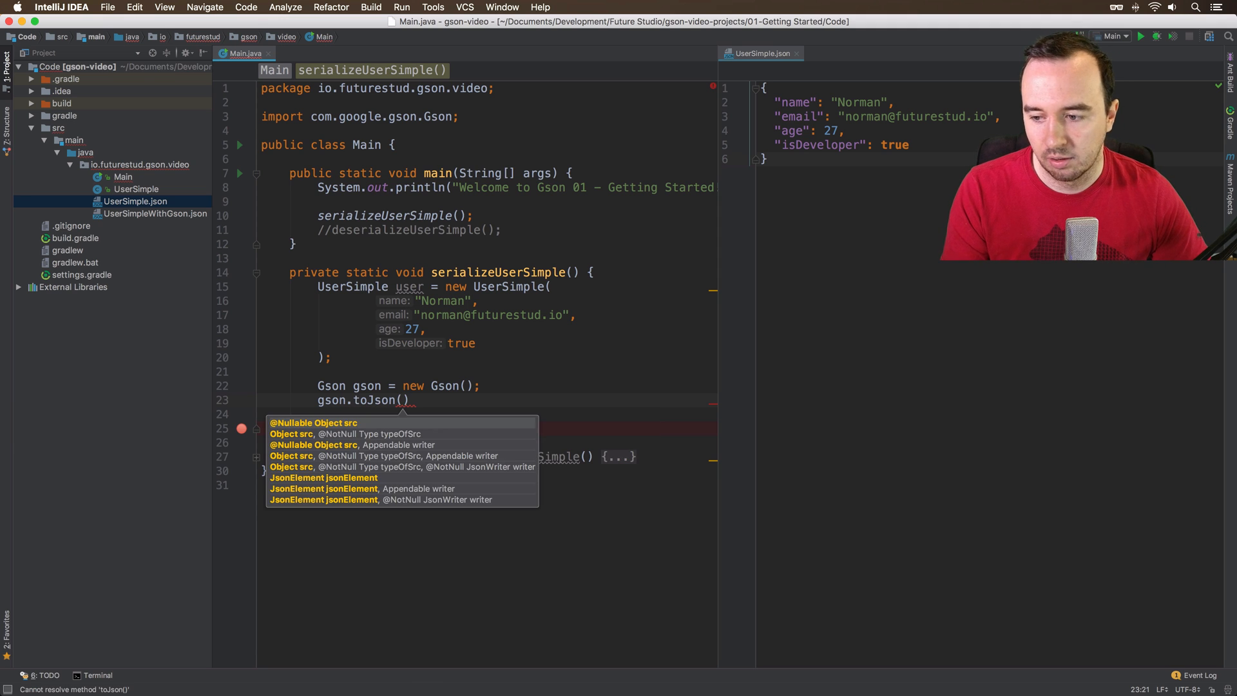
type("user")
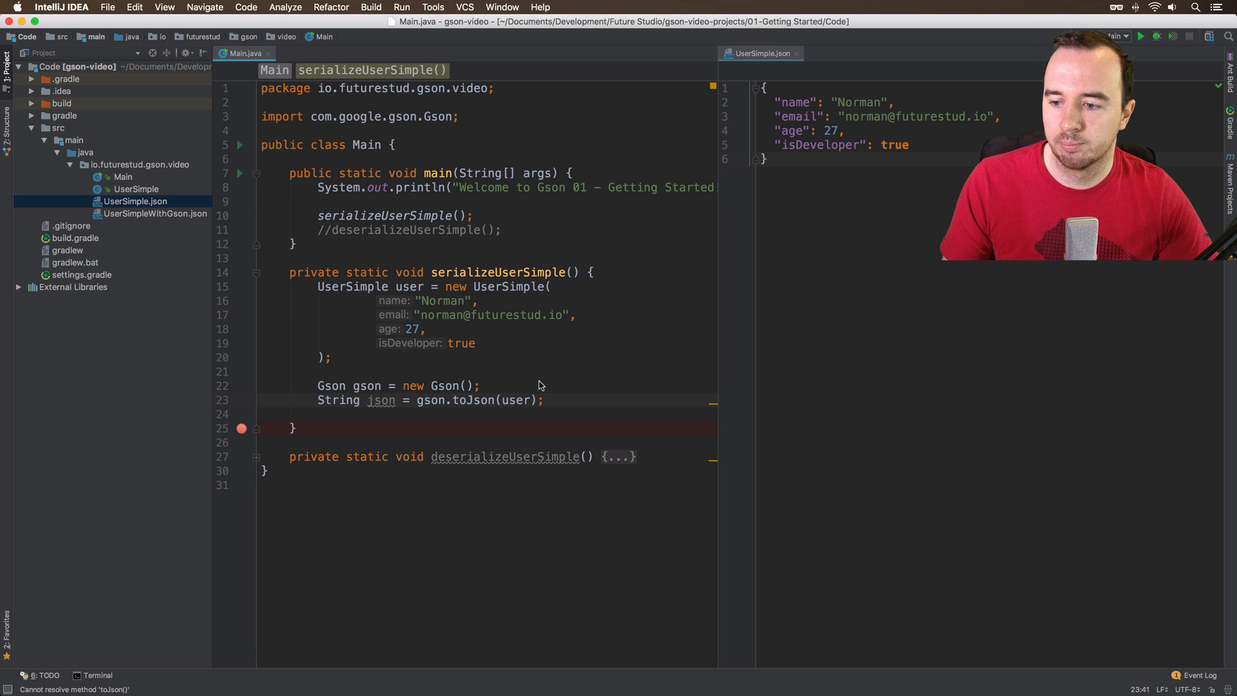
double_click(381, 401)
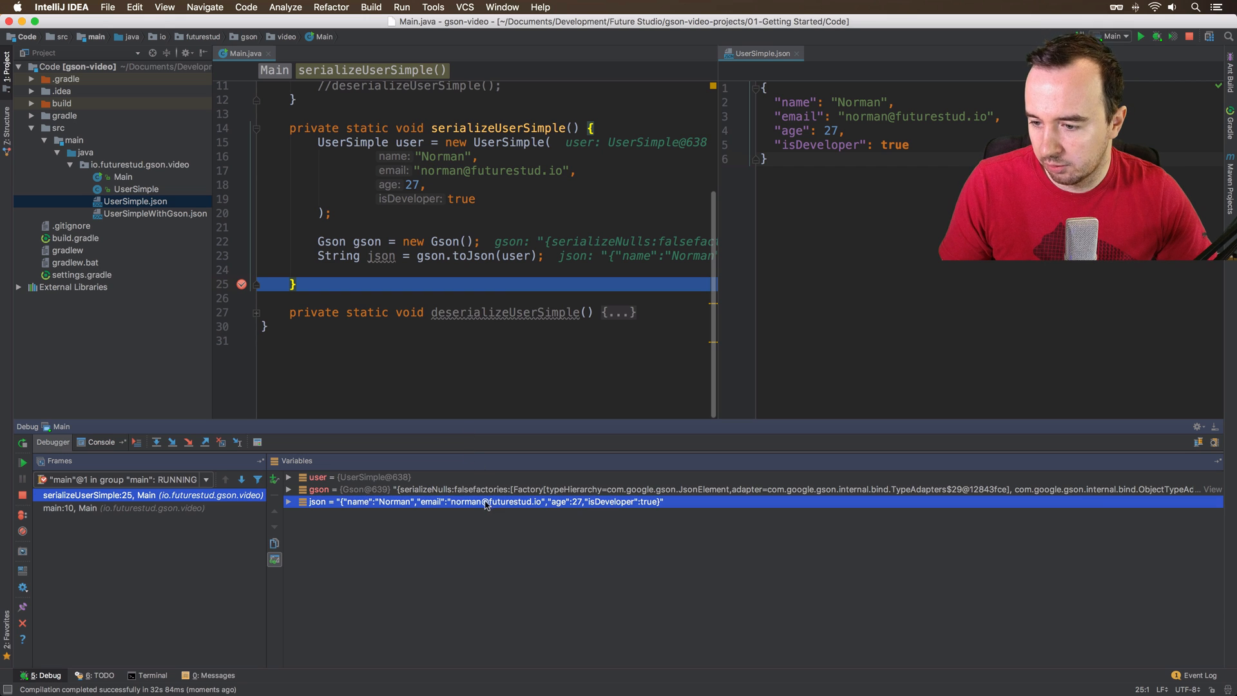
mouse_move(531, 512)
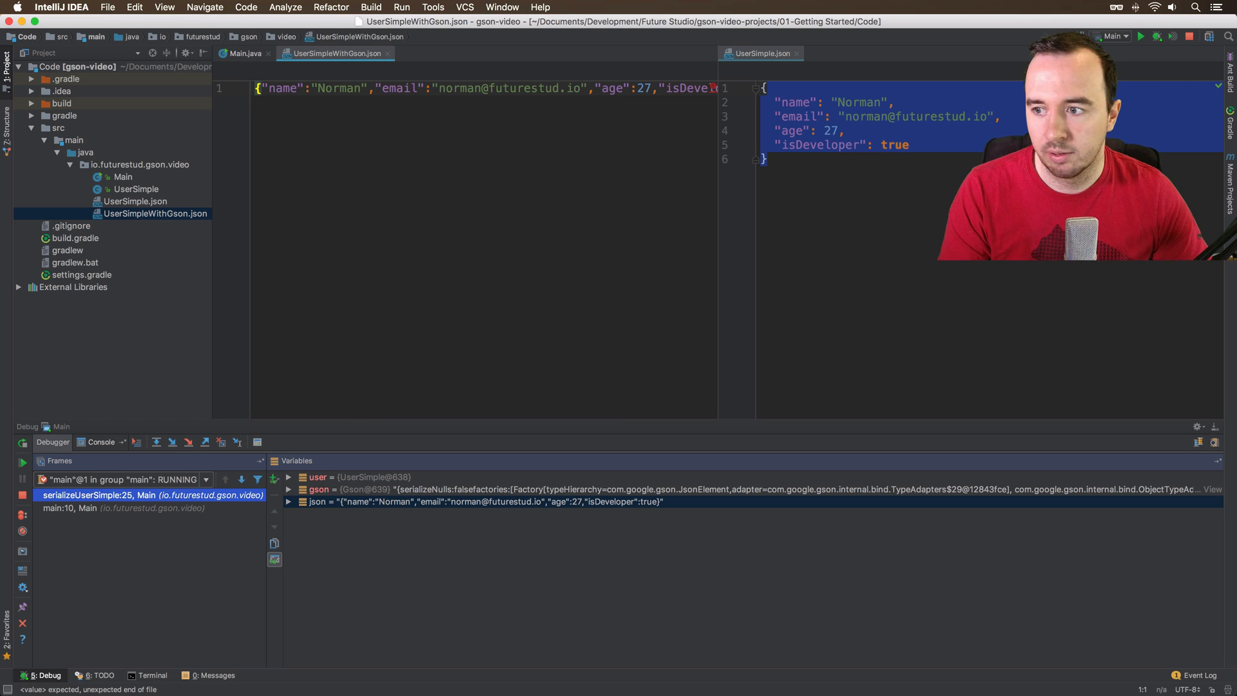
- Reformat UserSimpleWithGson.json into indented lines with Cmd+Alt+L
key("Cmd+Alt+L")
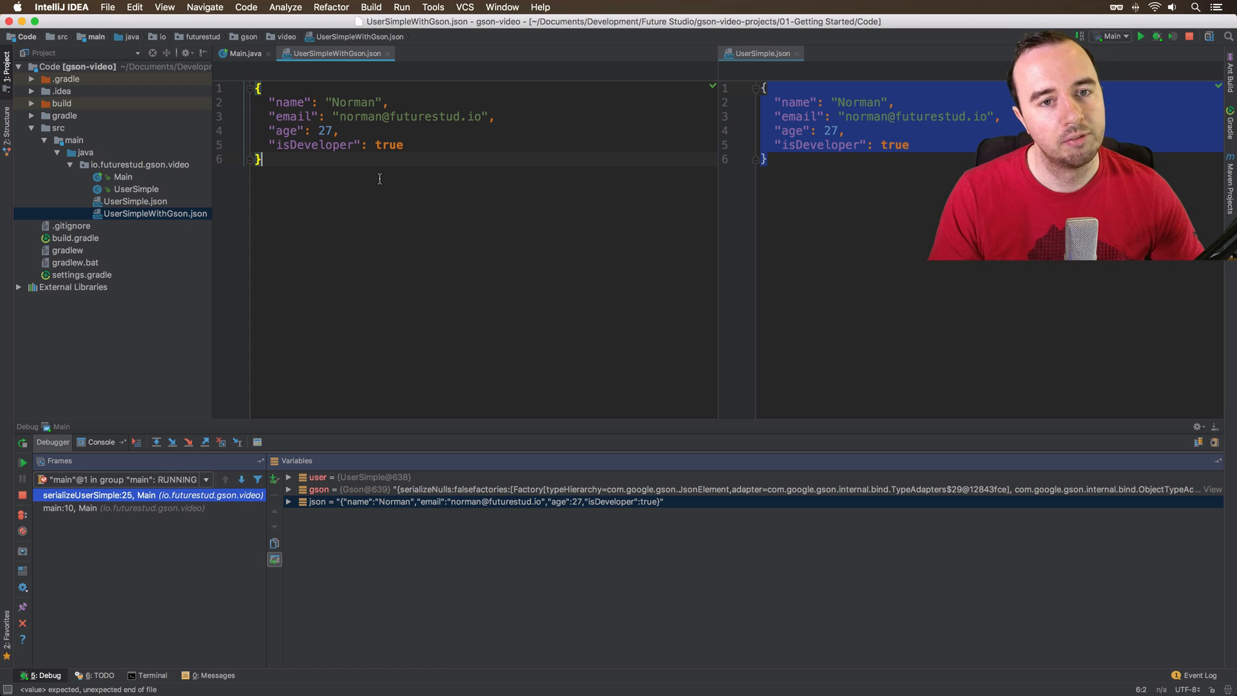
left_click(234, 53)
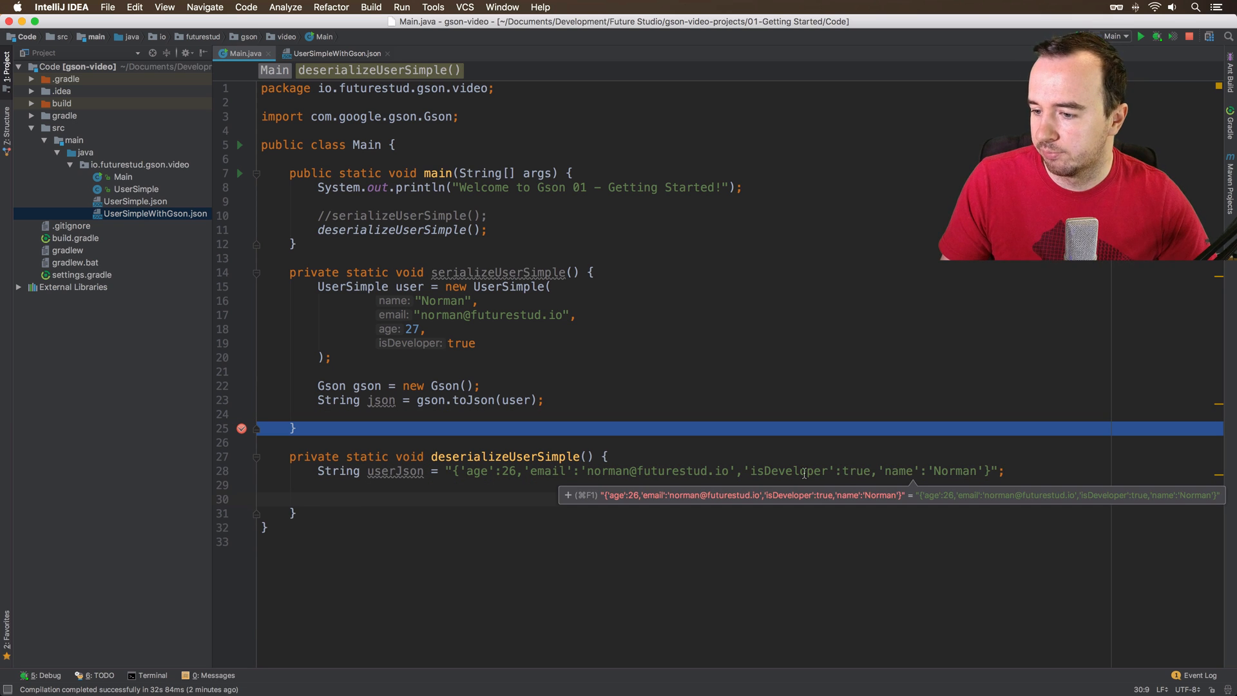
- Create a new Gson in deserializeUserSimple, start gson.fromJson(userJson, ), and check UserSimple.json
left_click(465, 472)
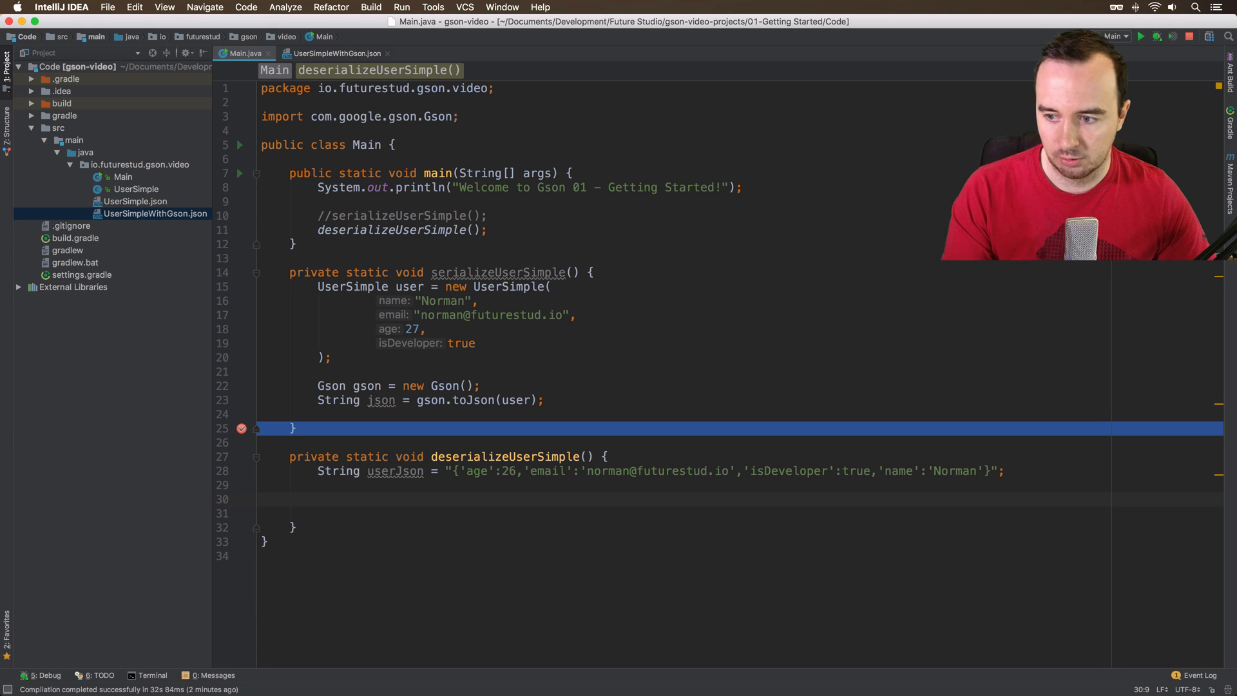
type("Gson gson = n")
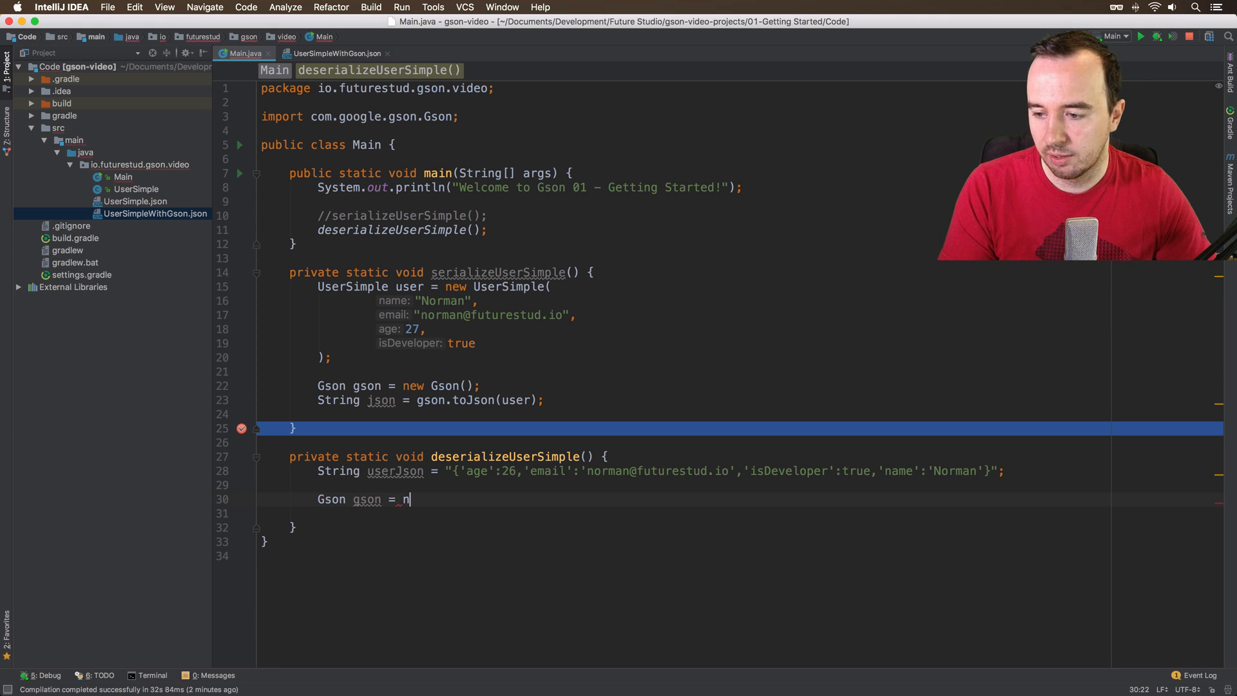
type("ew Gson();")
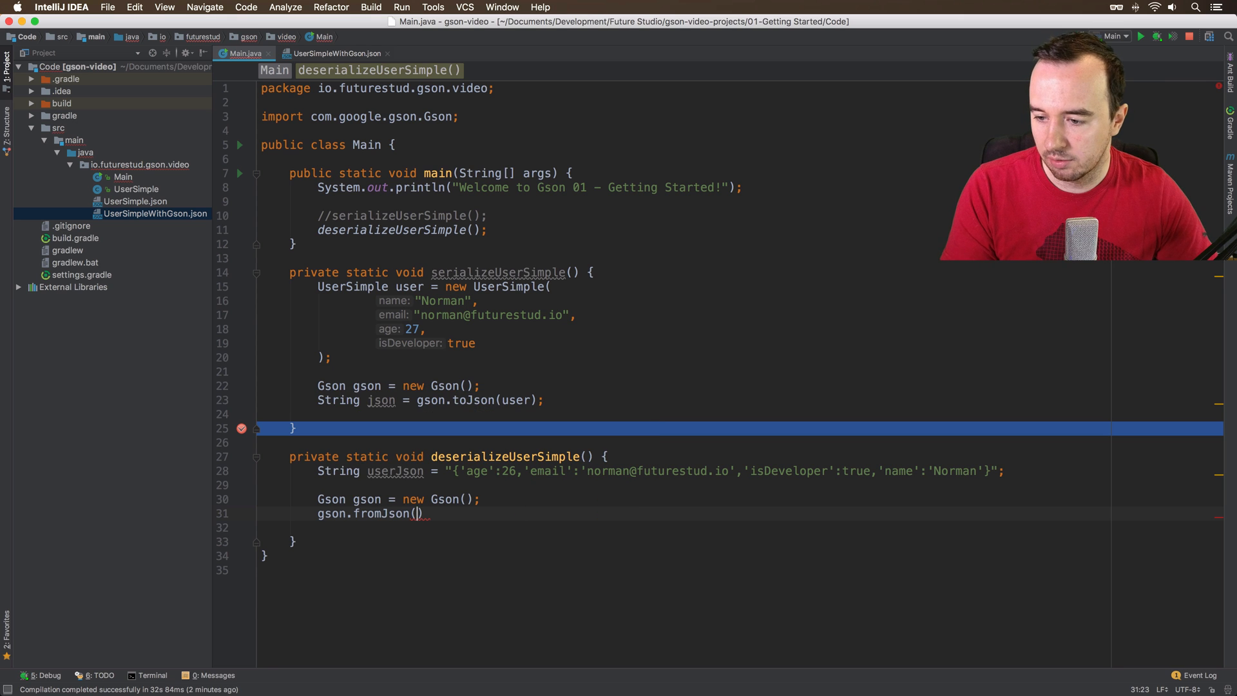
type("userJson,")
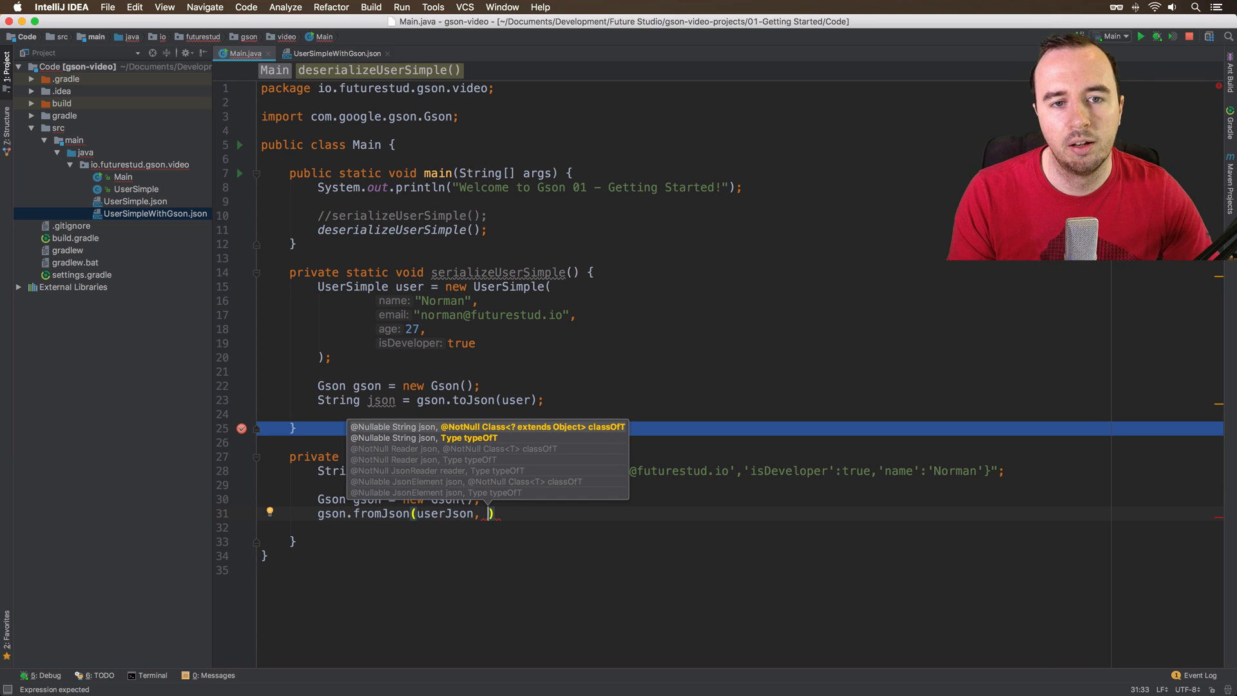
left_click(133, 201)
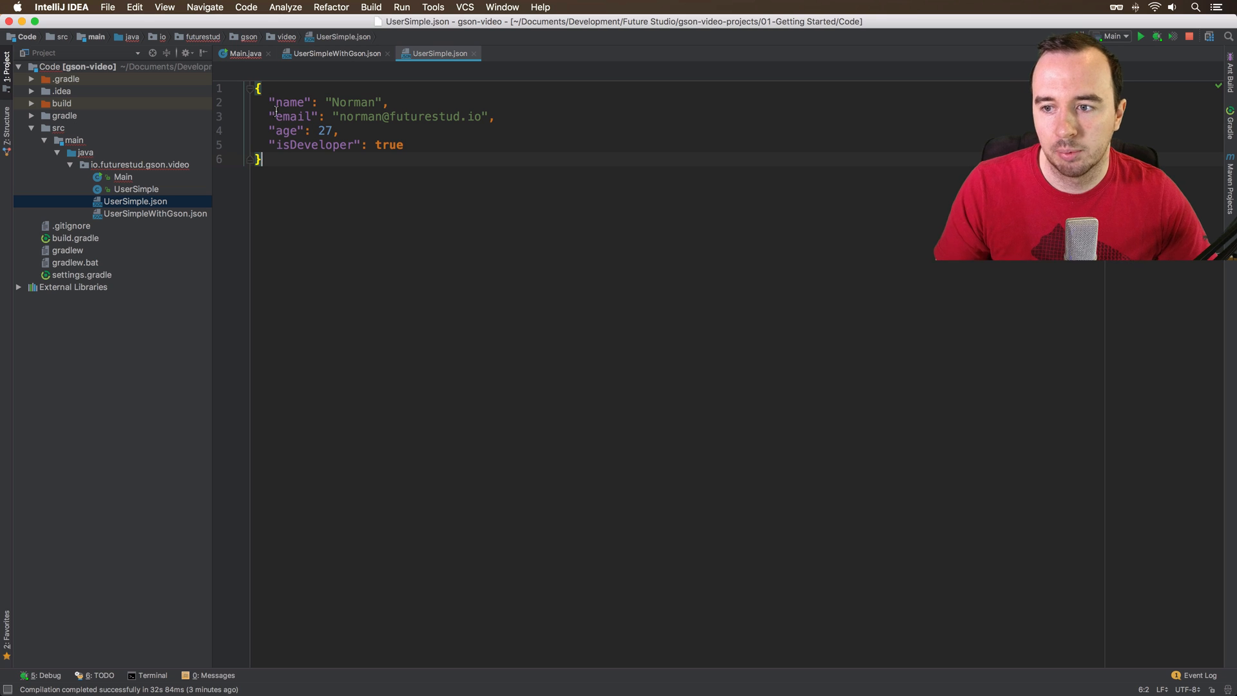
- Pass UserSimple.class to fromJson and assign the result to UserSimple userSimple
left_click(248, 54)
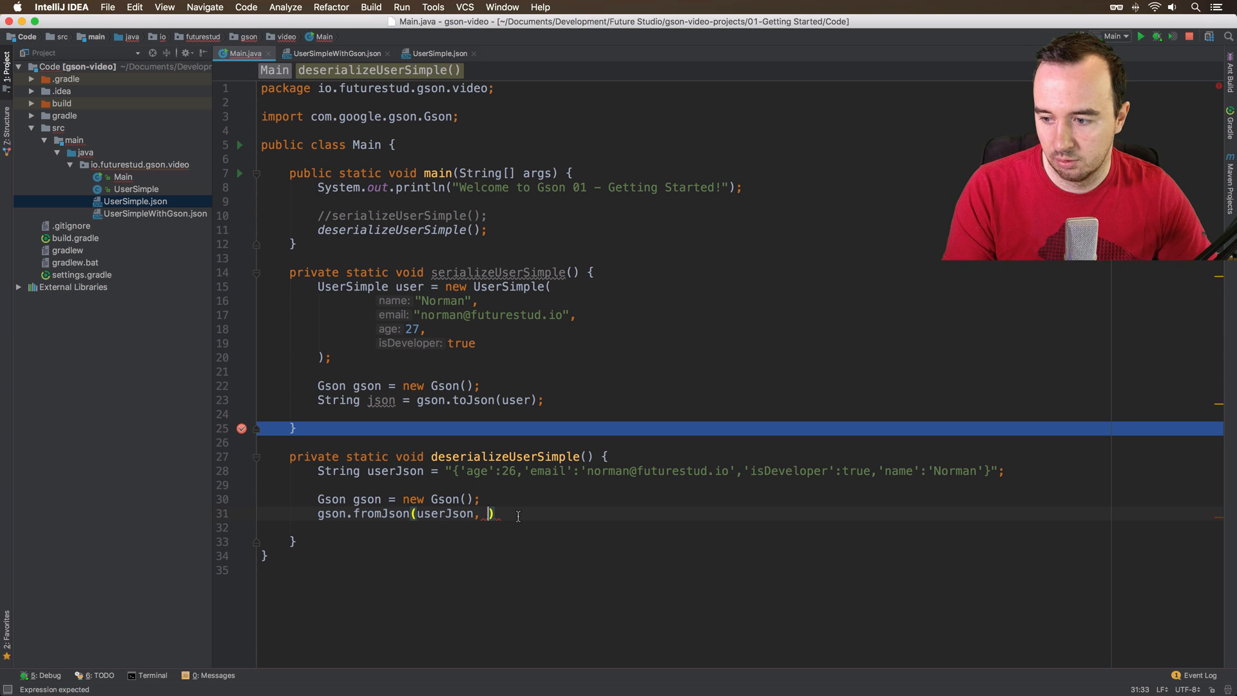
type("UserSimple.class")
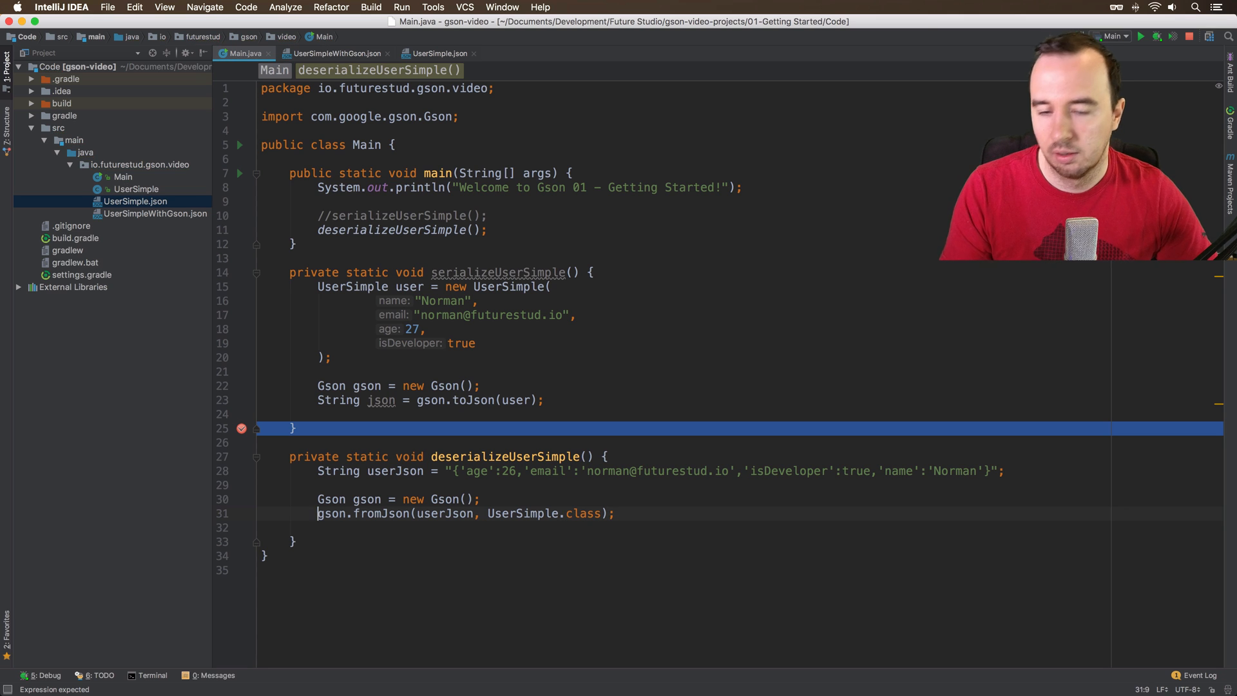
double_click(441, 514)
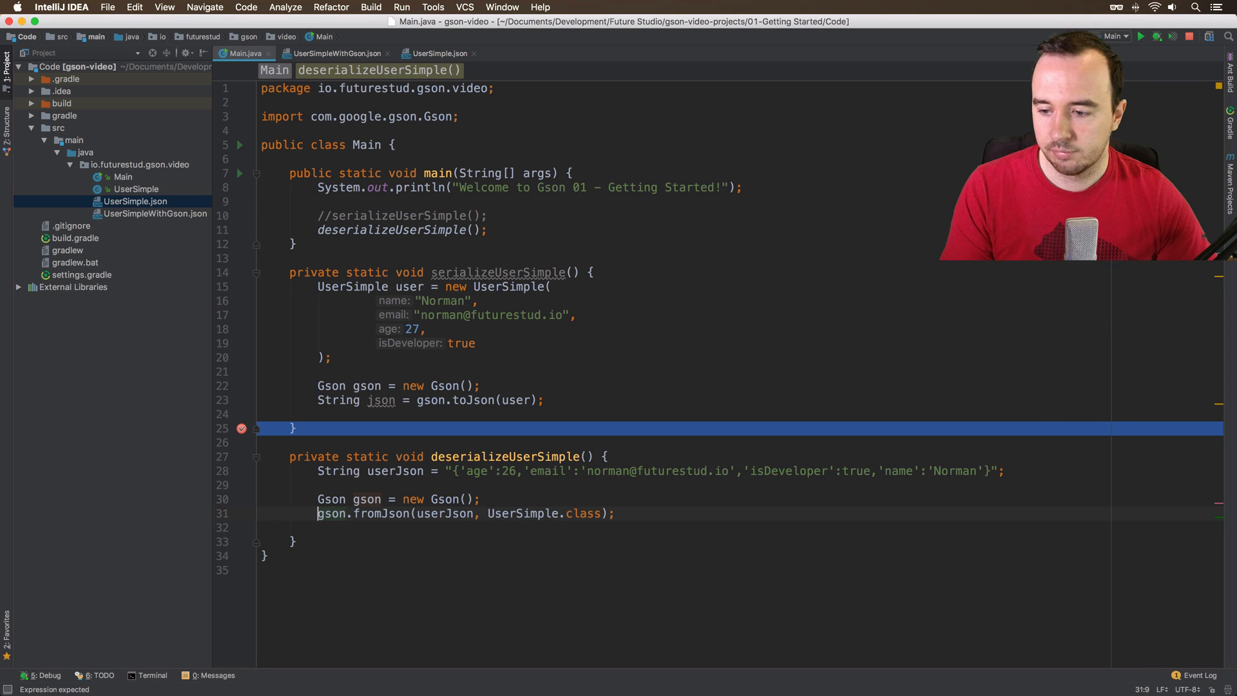
type("UserSimple userSimple =")
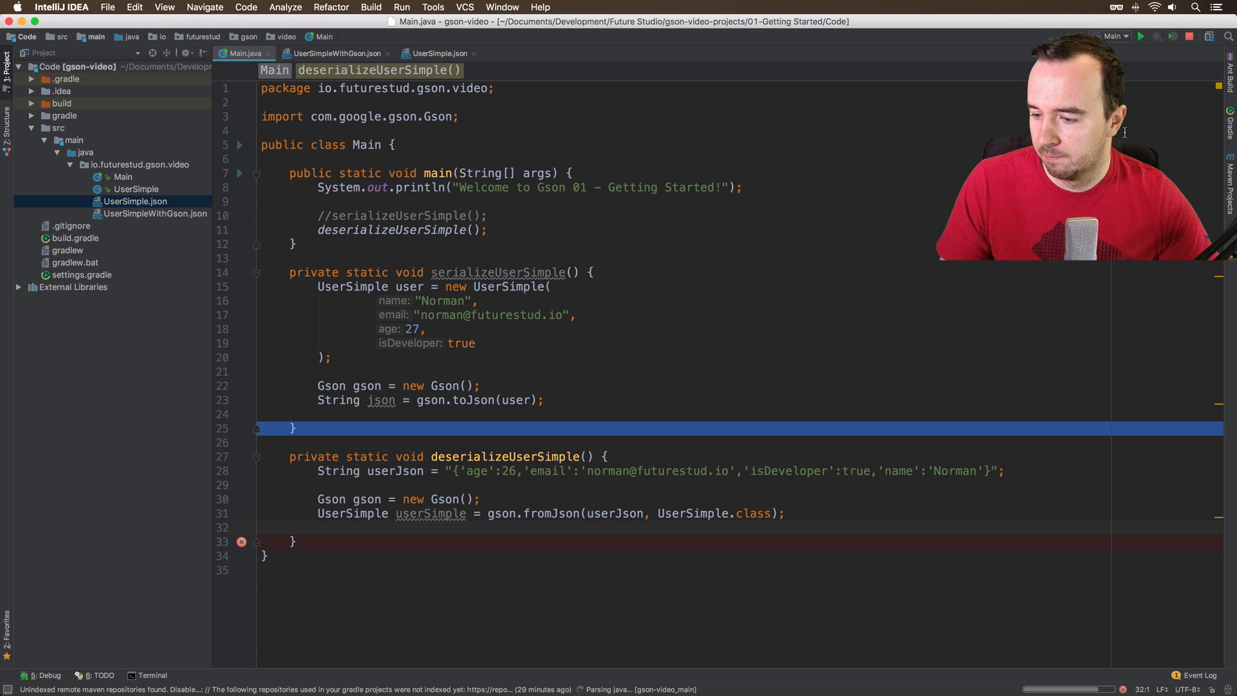
mouse_move(853, 181)
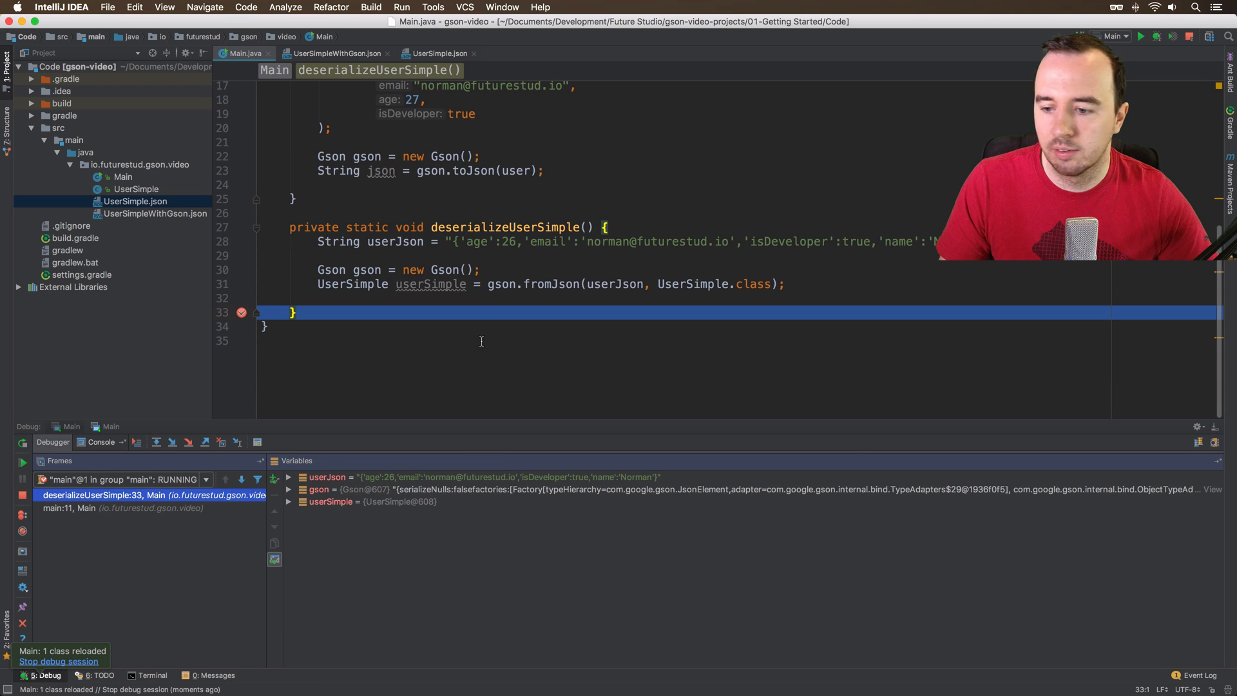
- Expand userSimple in Variables to inspect name Norman, age 26 and isDeveloper true
left_click(286, 502)
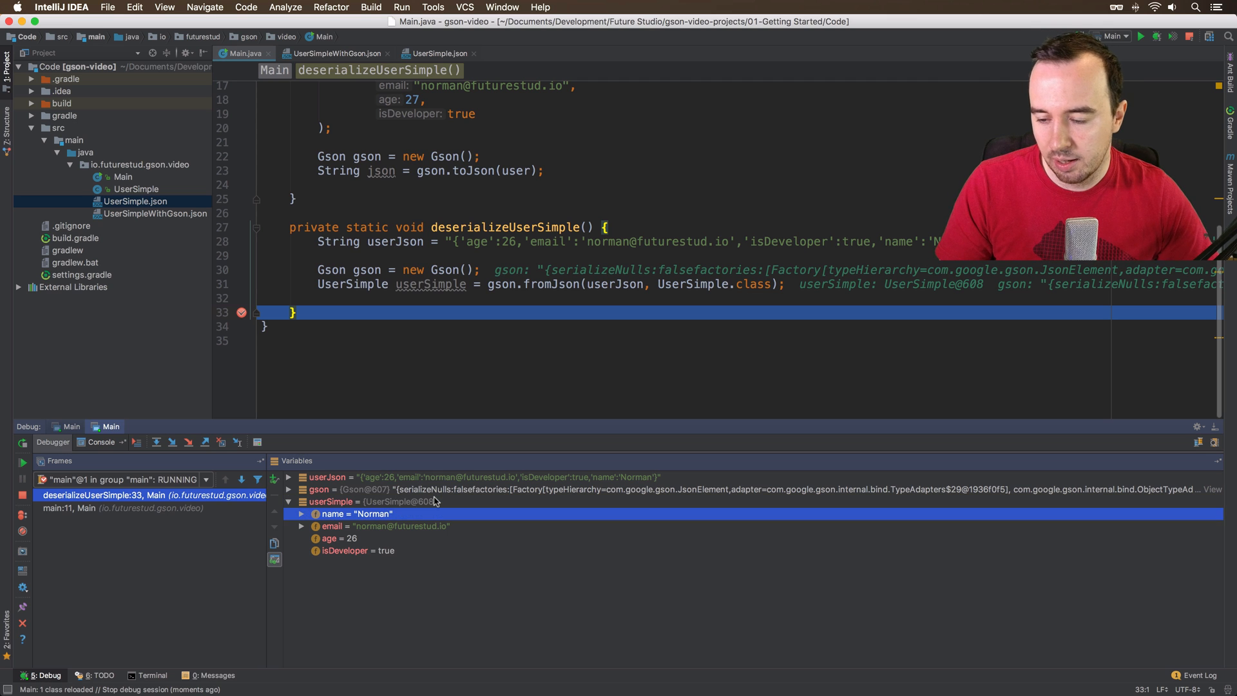
left_click(339, 538)
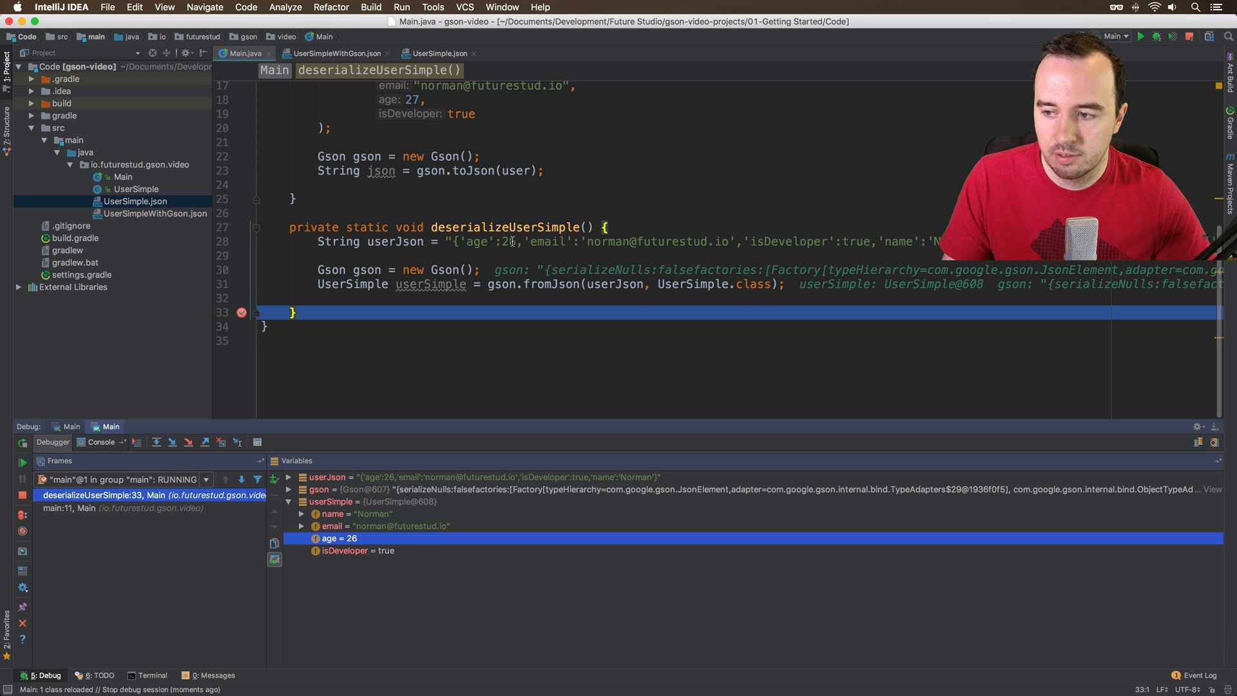
left_click(353, 551)
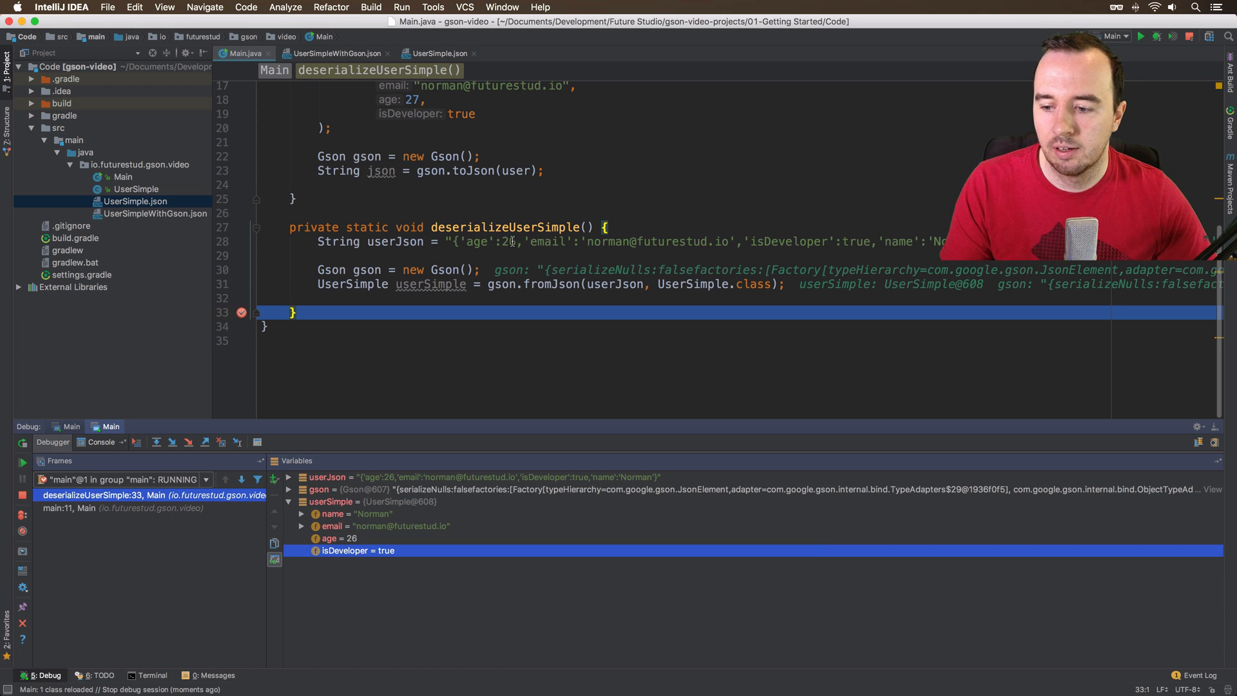